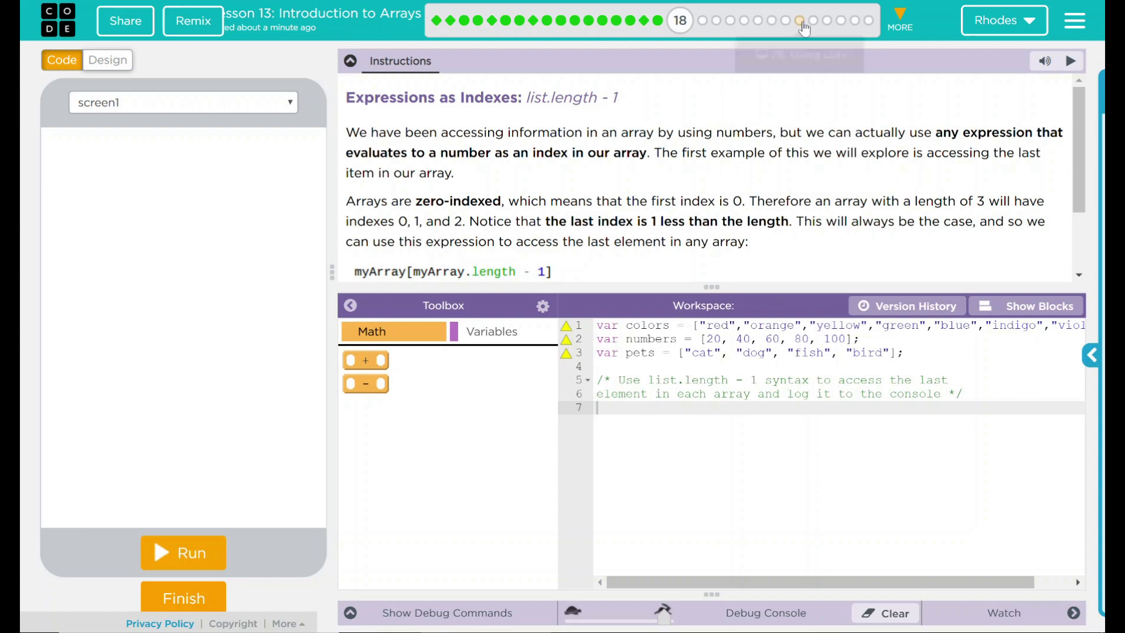
# - Write console.log(colors); console.log(numbers); console.log(pets); on the lines after the comment
pyautogui.scroll(-3)
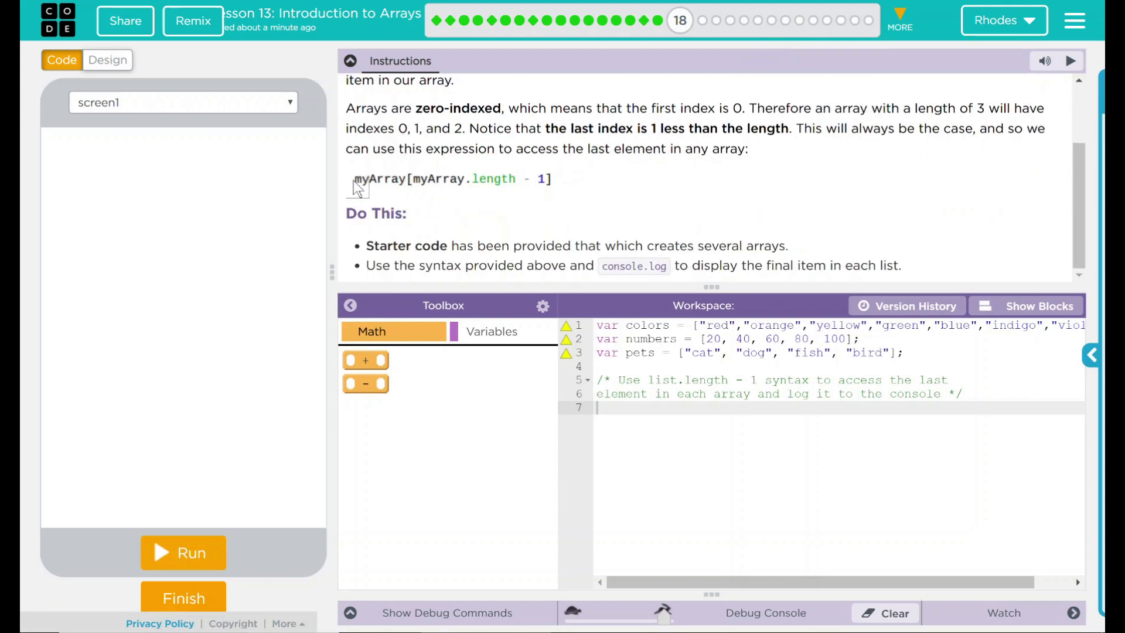
pyautogui.moveTo(469, 185)
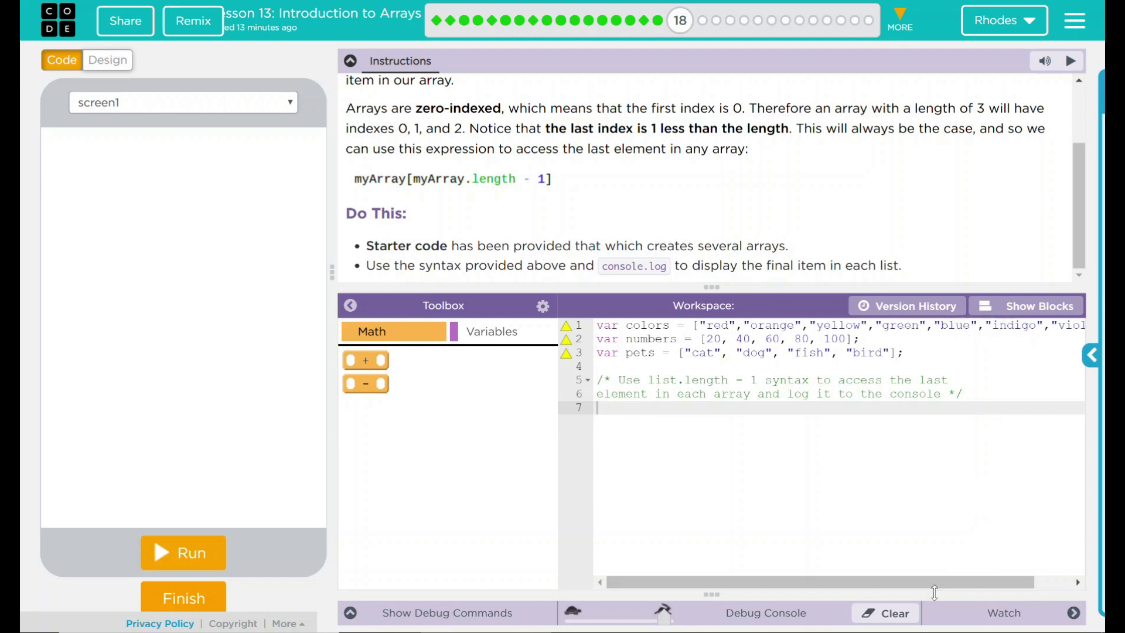
pyautogui.hscroll(3)
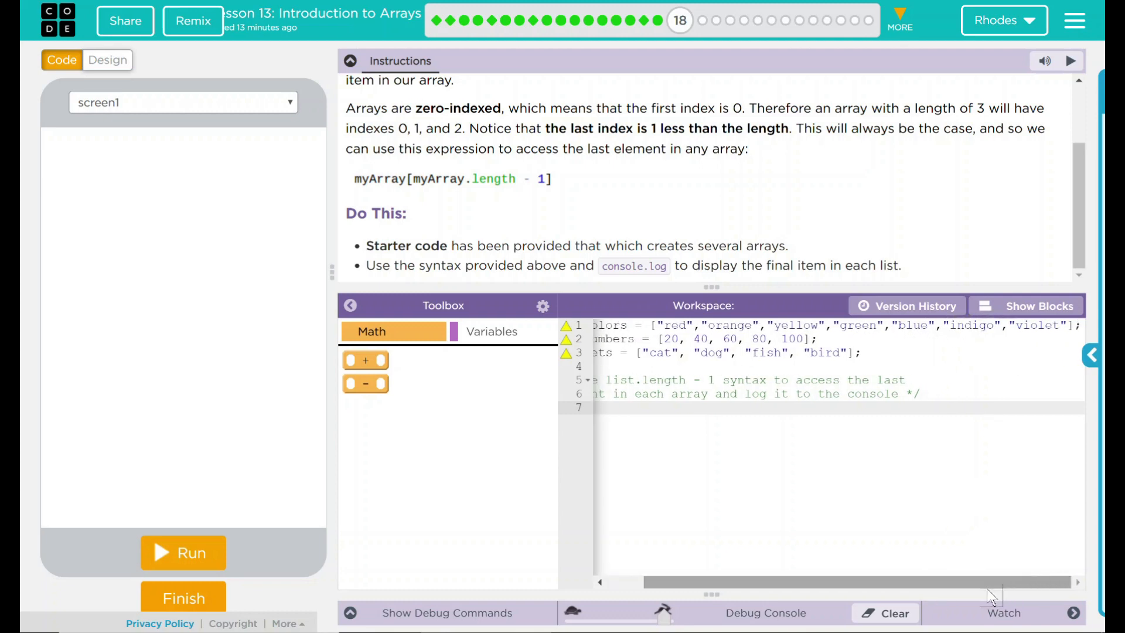
pyautogui.hscroll(-3)
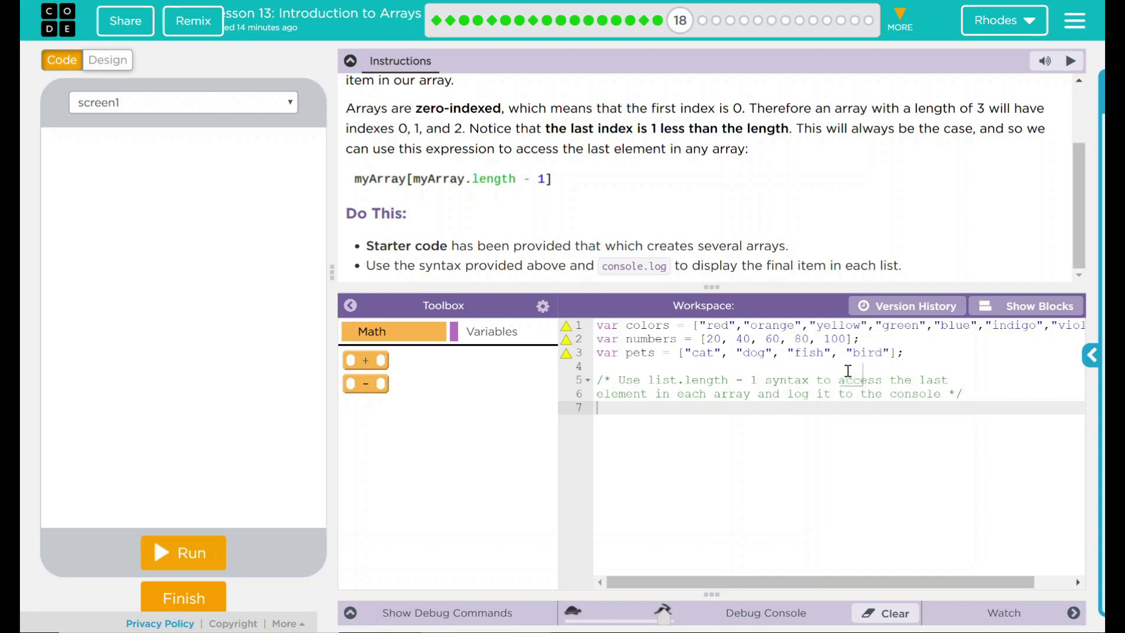
pyautogui.moveTo(445, 179)
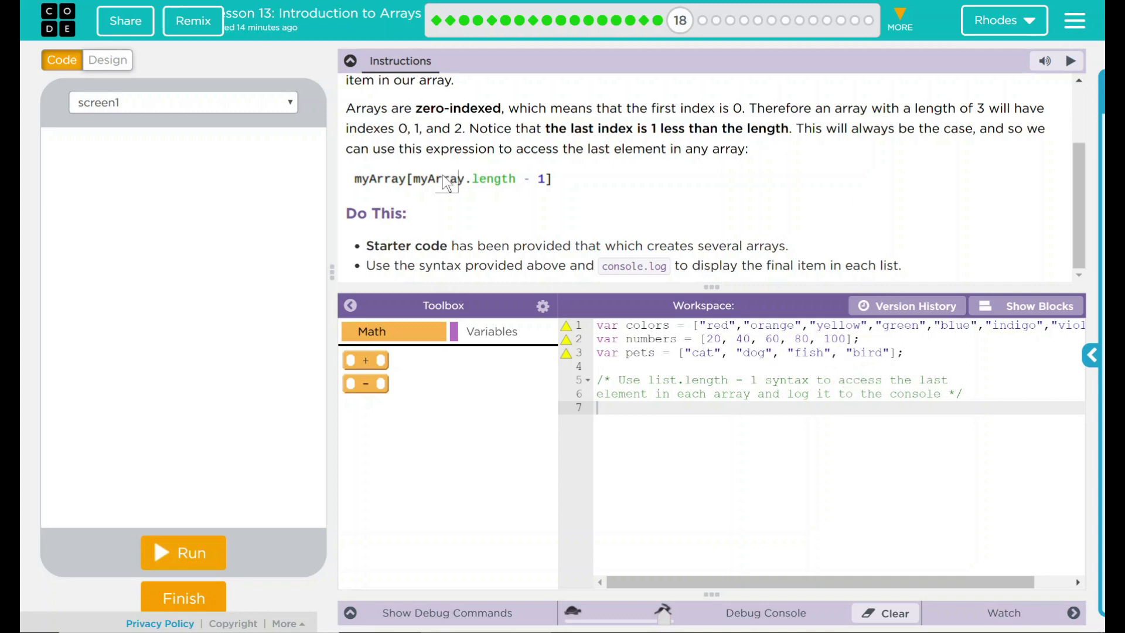
pyautogui.moveTo(588, 172)
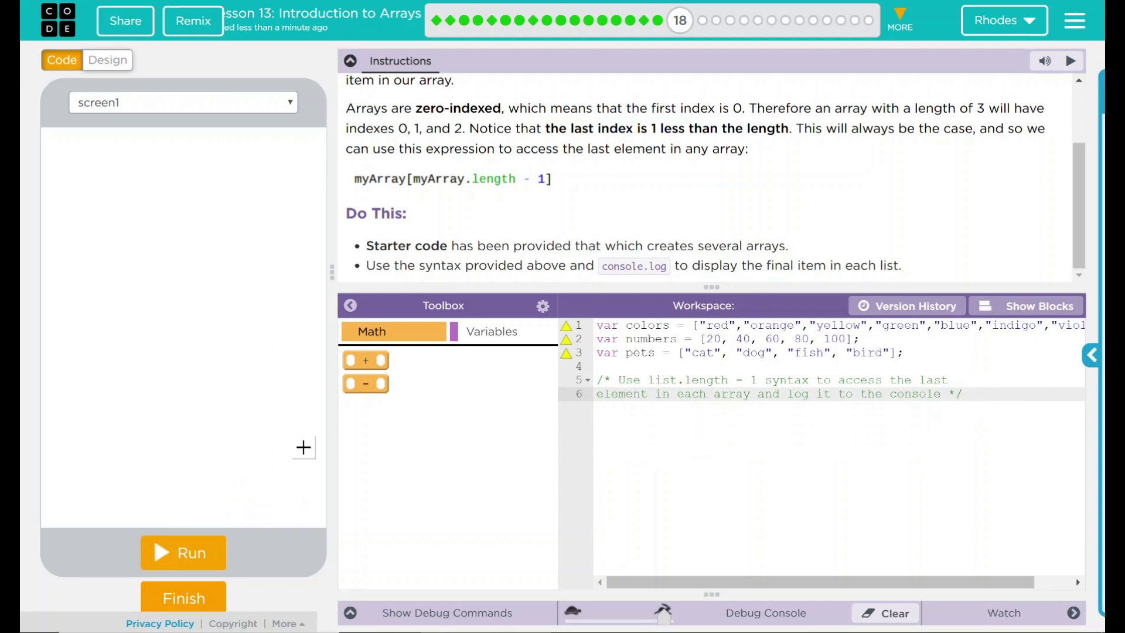
pyautogui.click(182, 552)
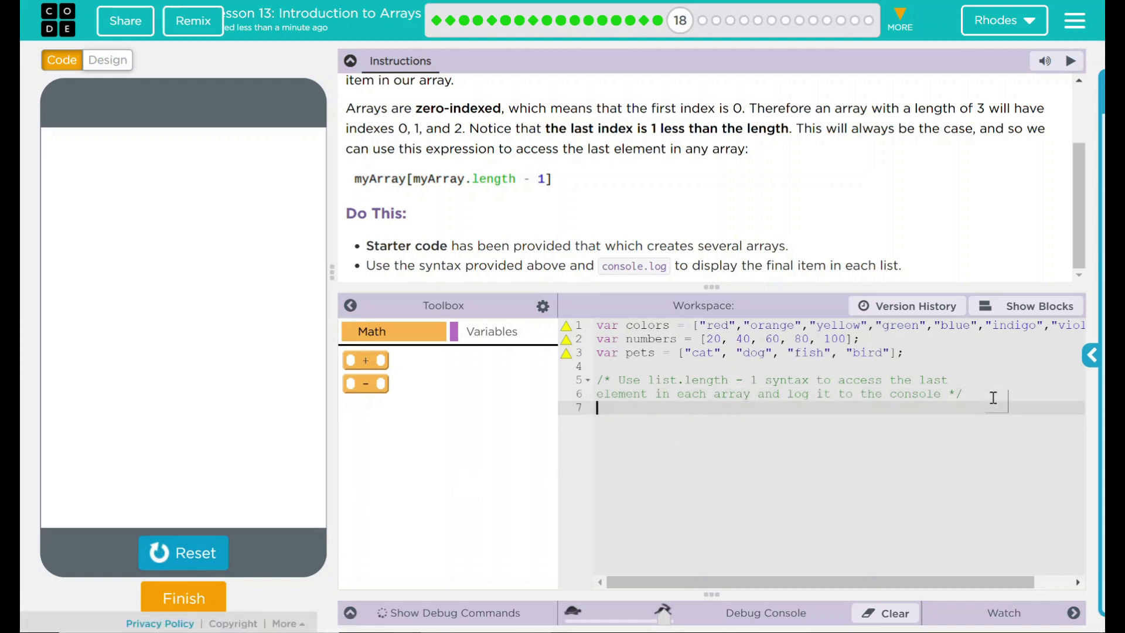
pyautogui.write('console.log(')
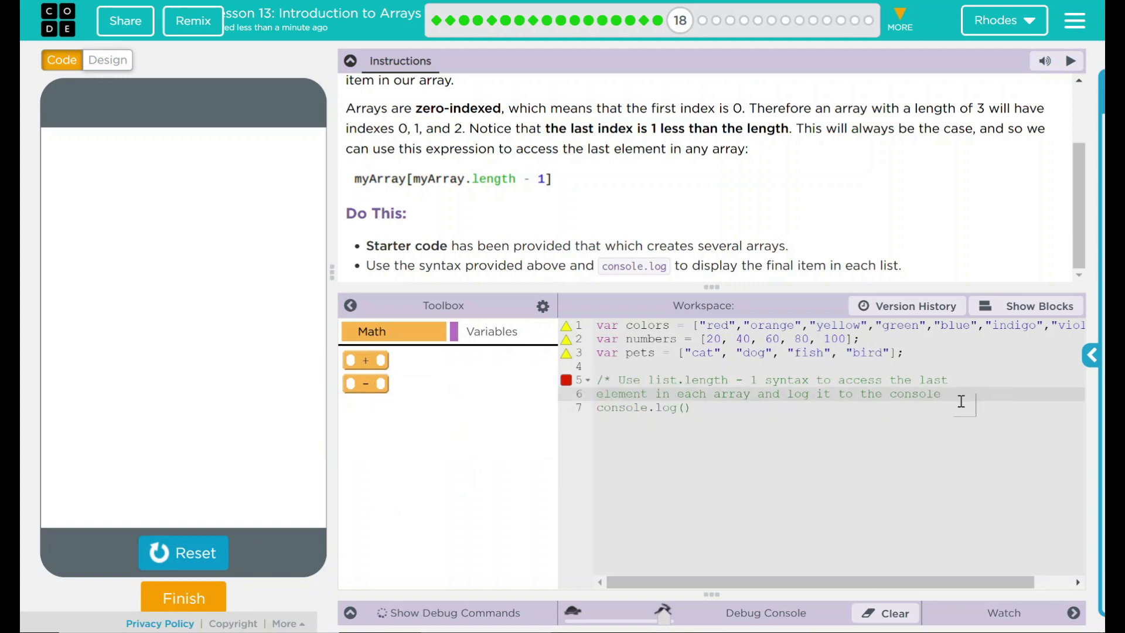
pyautogui.write('colors')
pyautogui.write('console.')
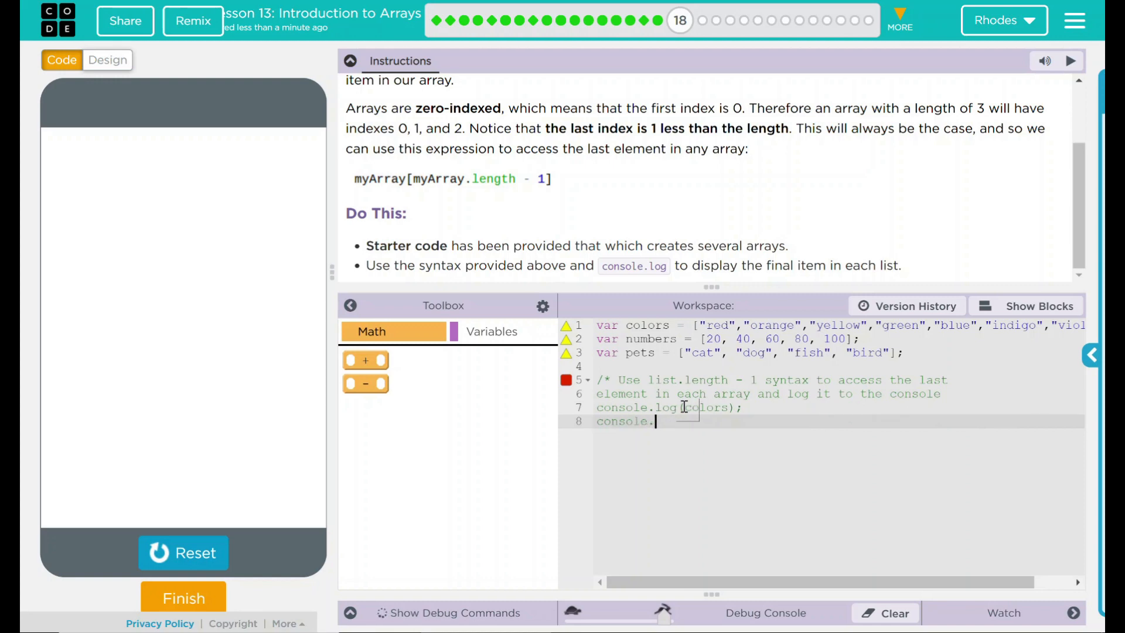
pyautogui.write('log(numbers);')
pyautogui.write('cons')
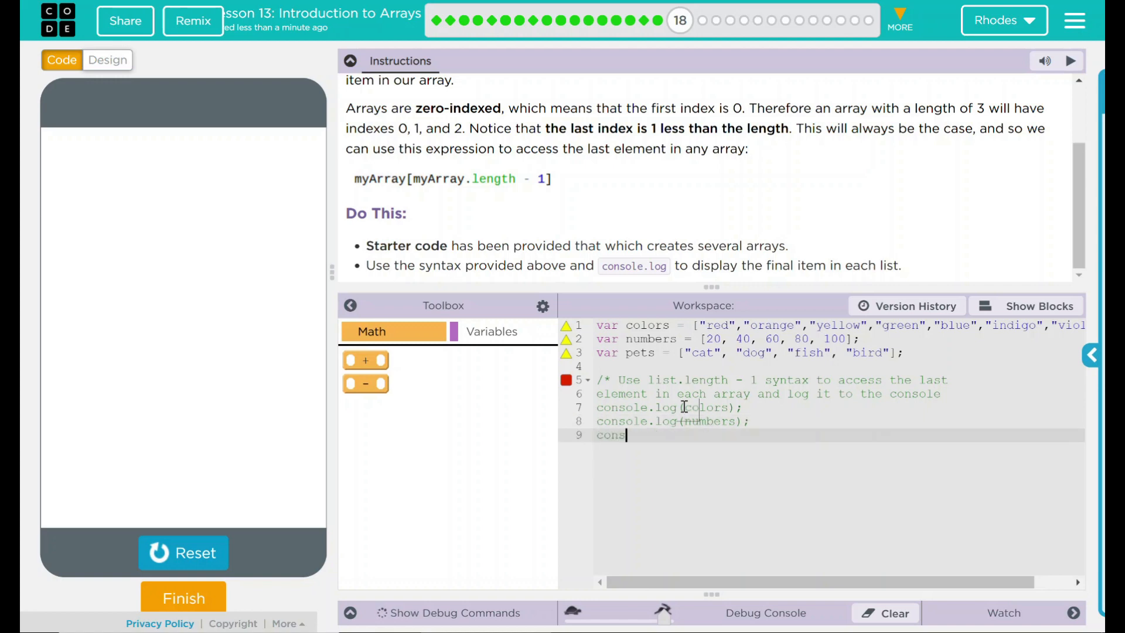
pyautogui.write('ole.')
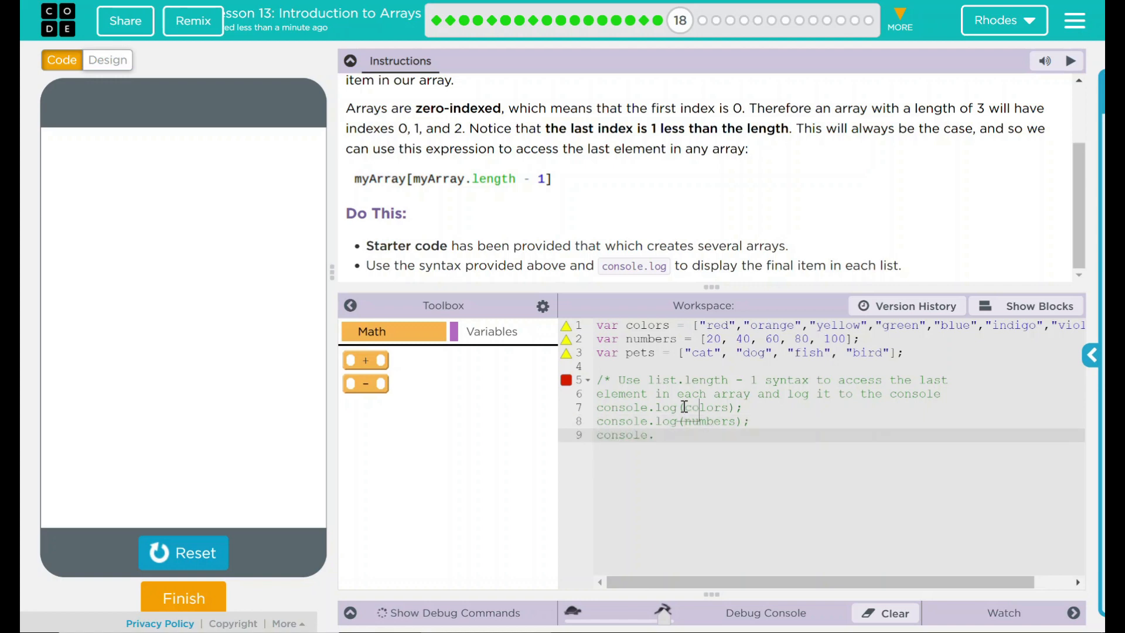
pyautogui.write('log')
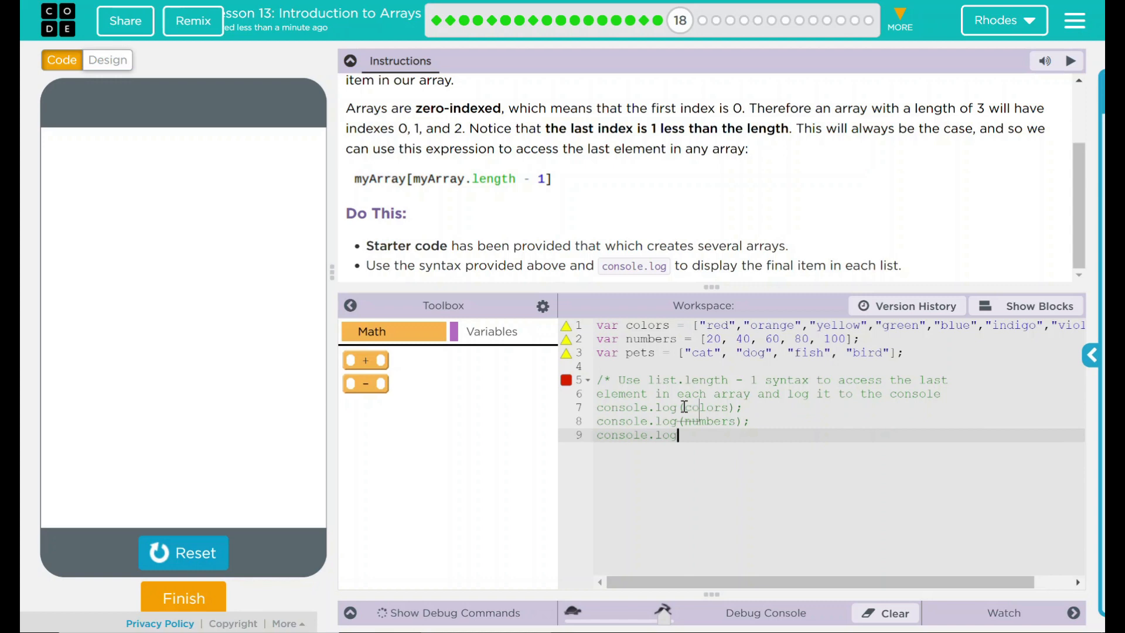
pyautogui.write('(pet)')
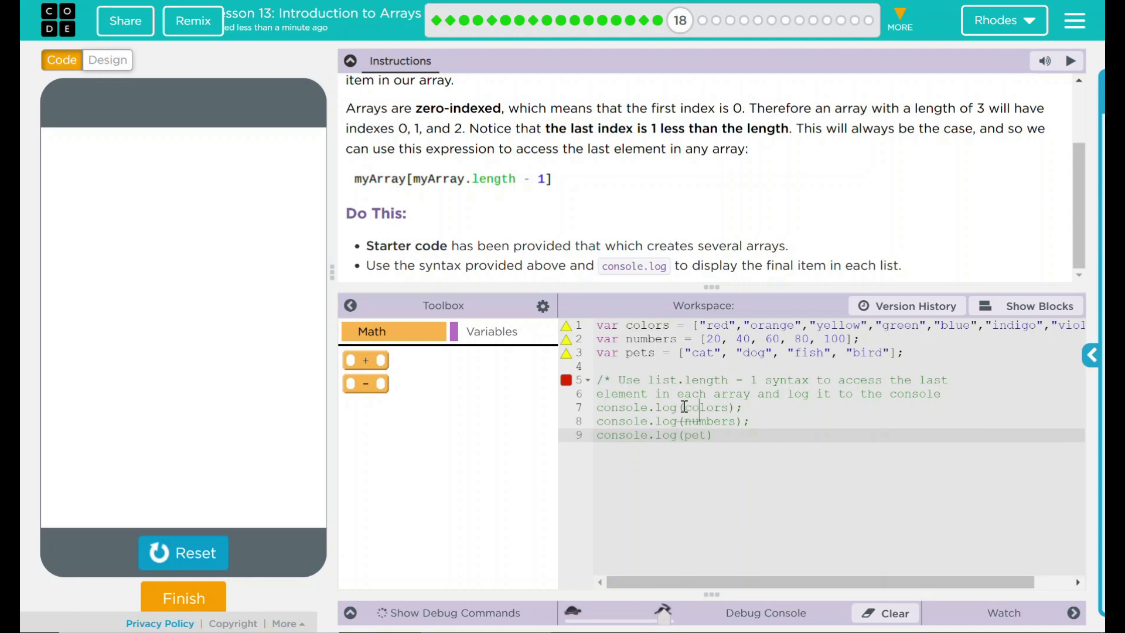
pyautogui.write('s);')
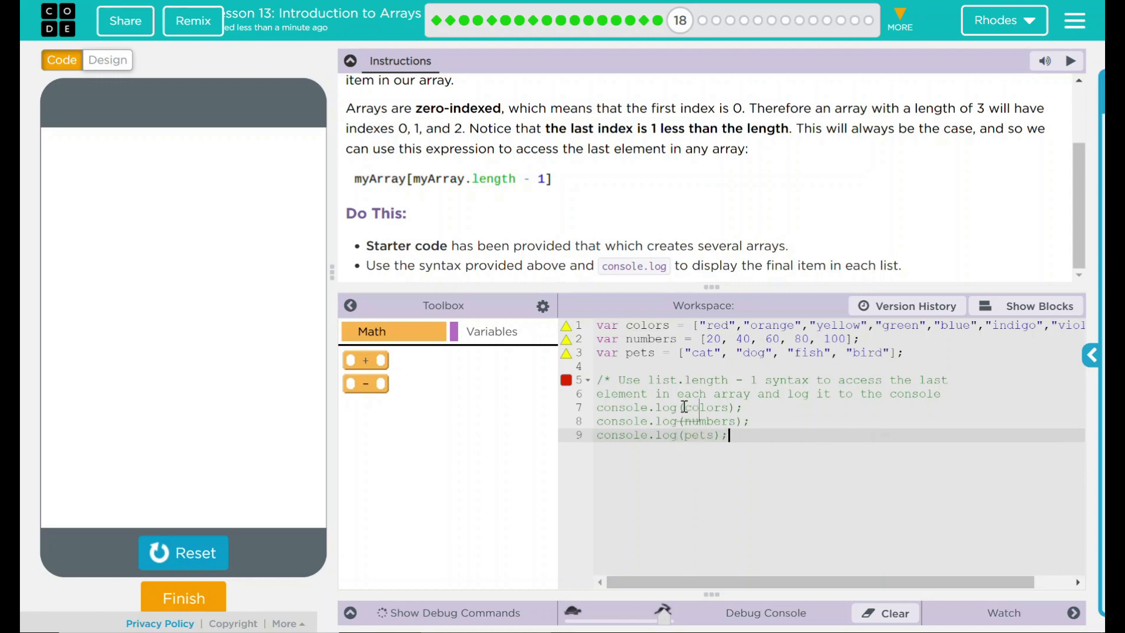
pyautogui.press('Enter')
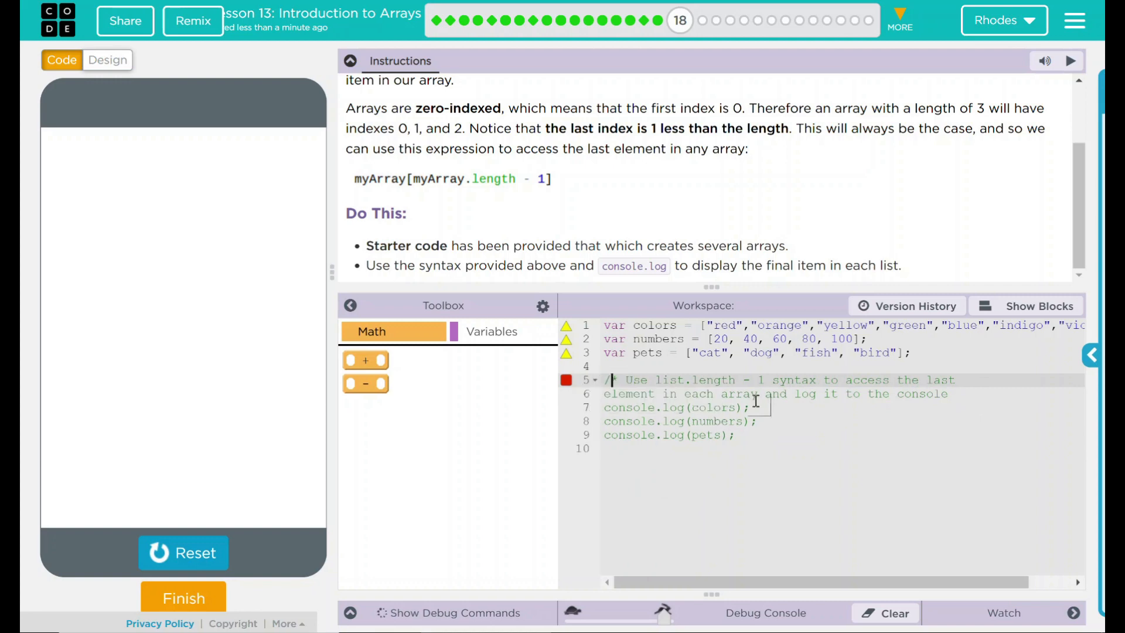
# - Remove the instruction comment and run the program to print all three arrays
pyautogui.press('Enter')
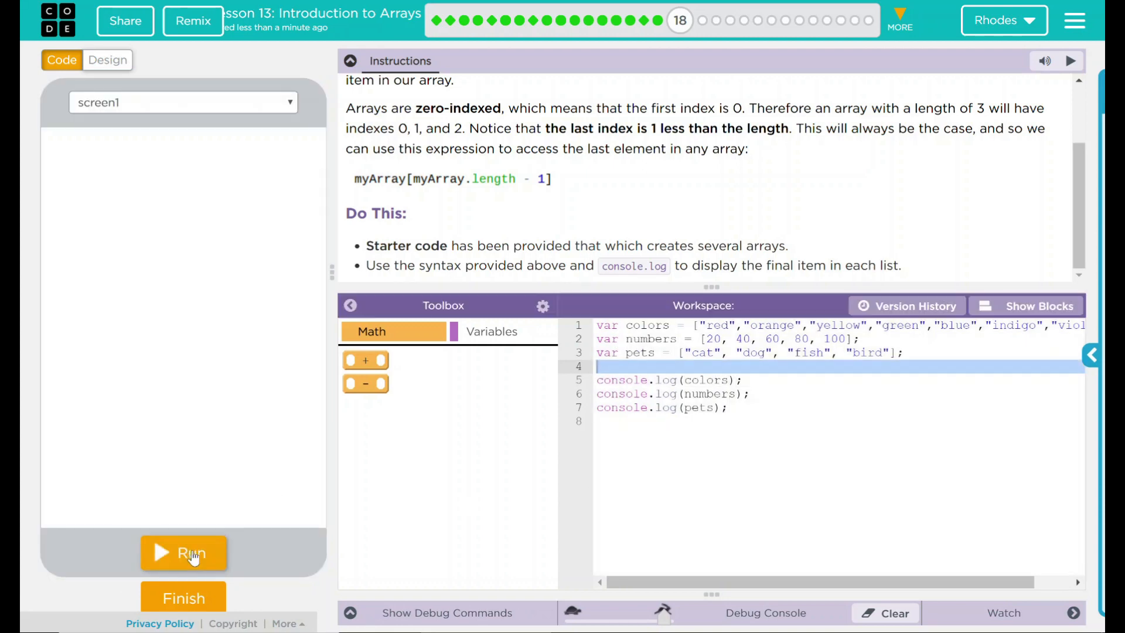
pyautogui.click(184, 552)
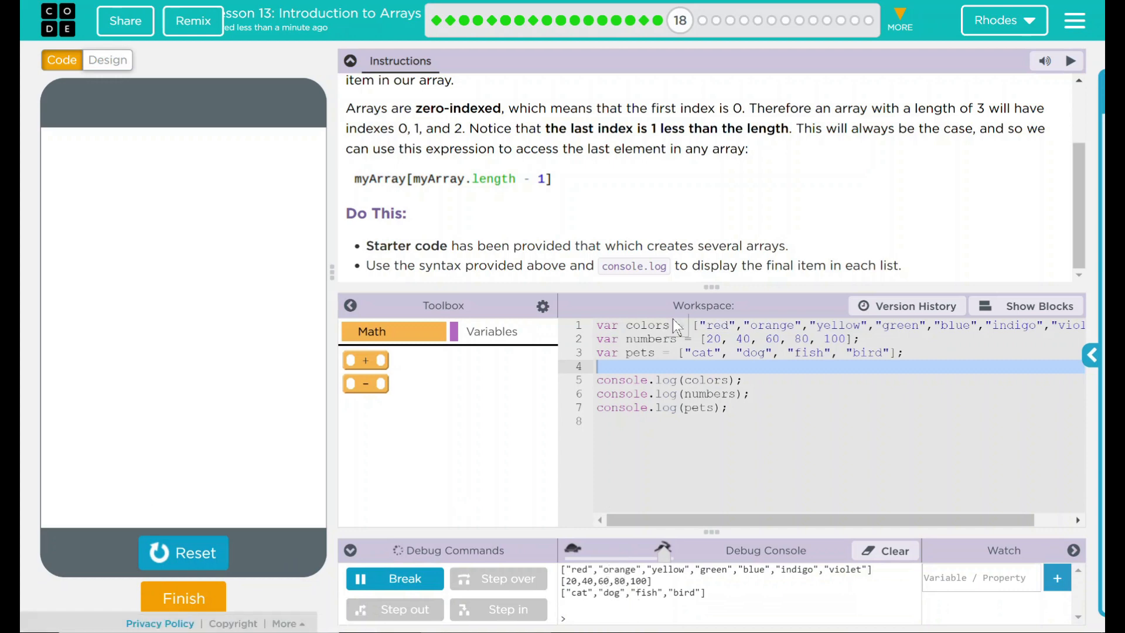
pyautogui.moveTo(682, 599)
pyautogui.write('"')
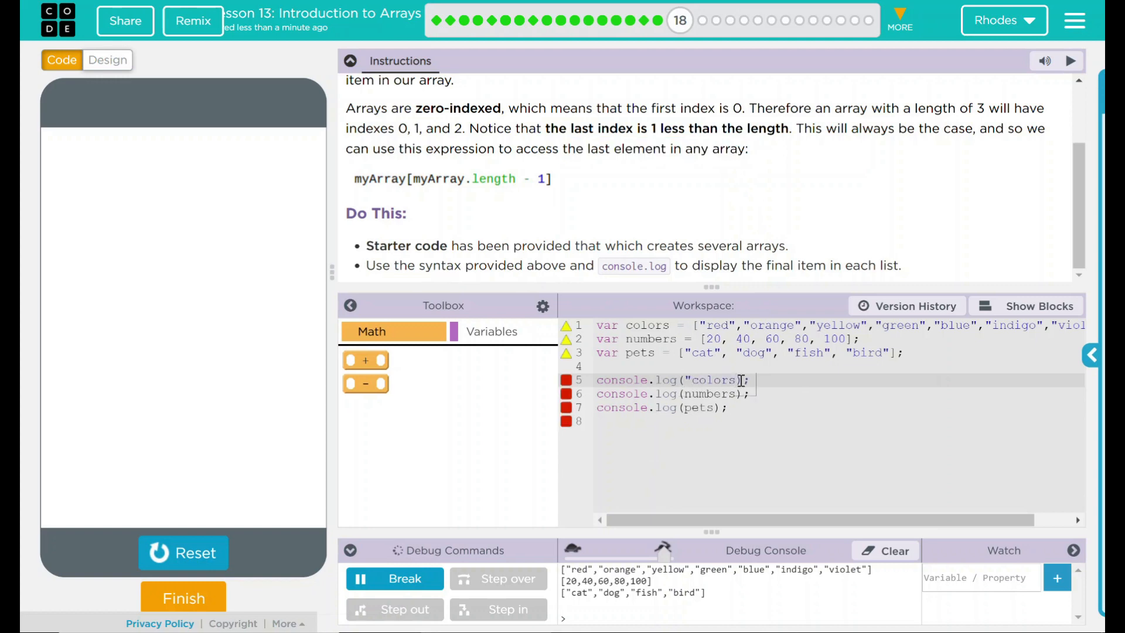
# - Rewrite the colors log as "The last element in colors is: " + colors[colors.length -1]
pyautogui.doubleClick(712, 380)
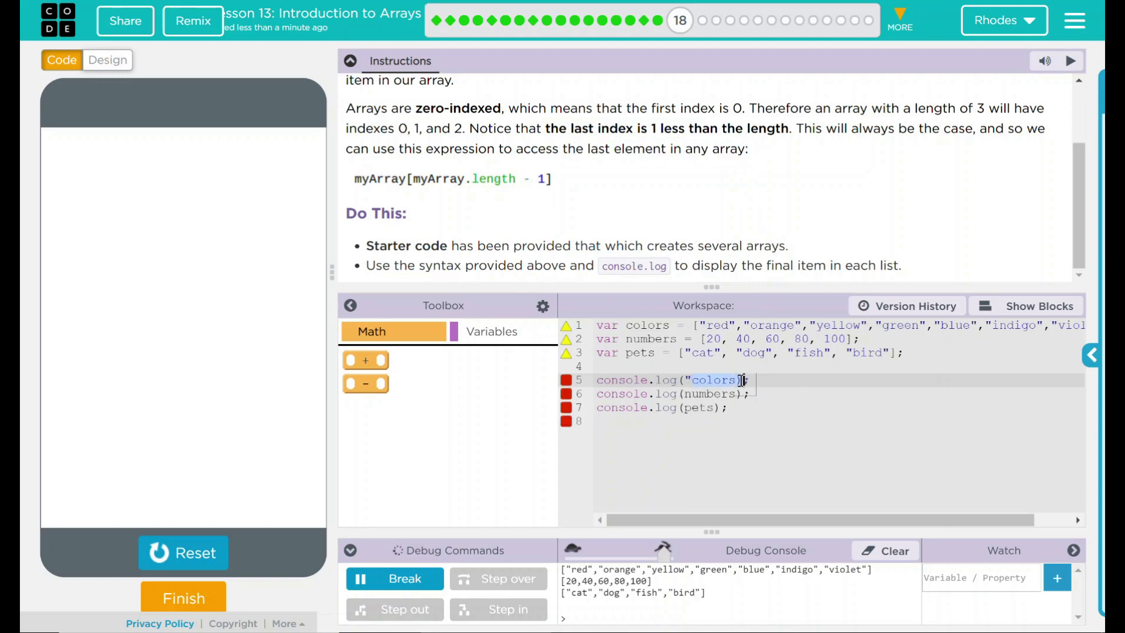
pyautogui.write('The last element in colors is:')
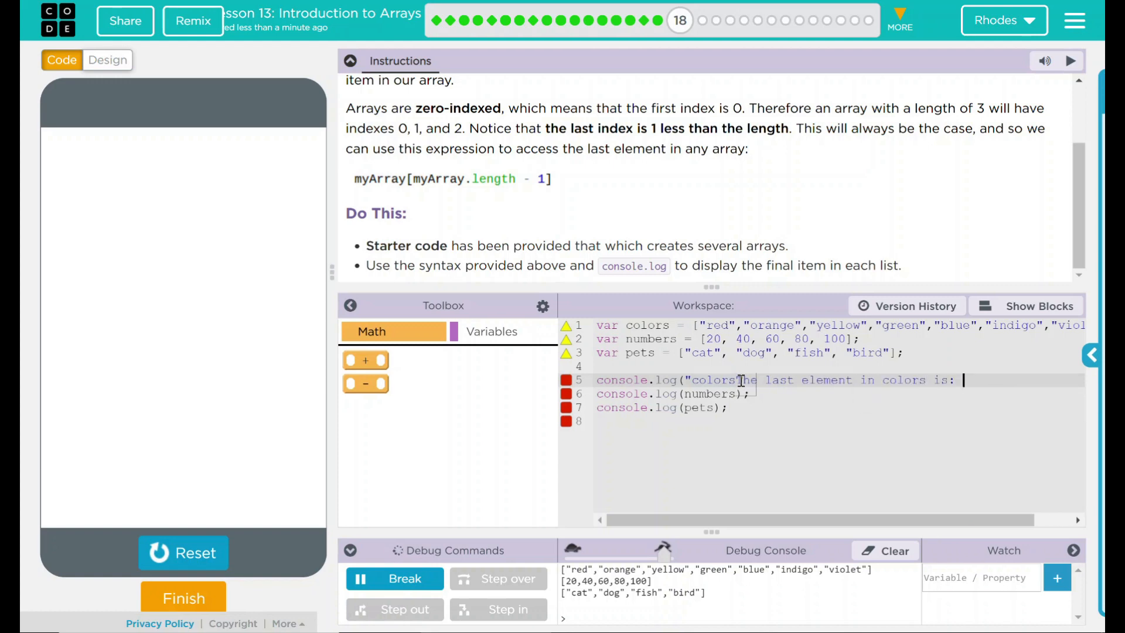
pyautogui.write('"')
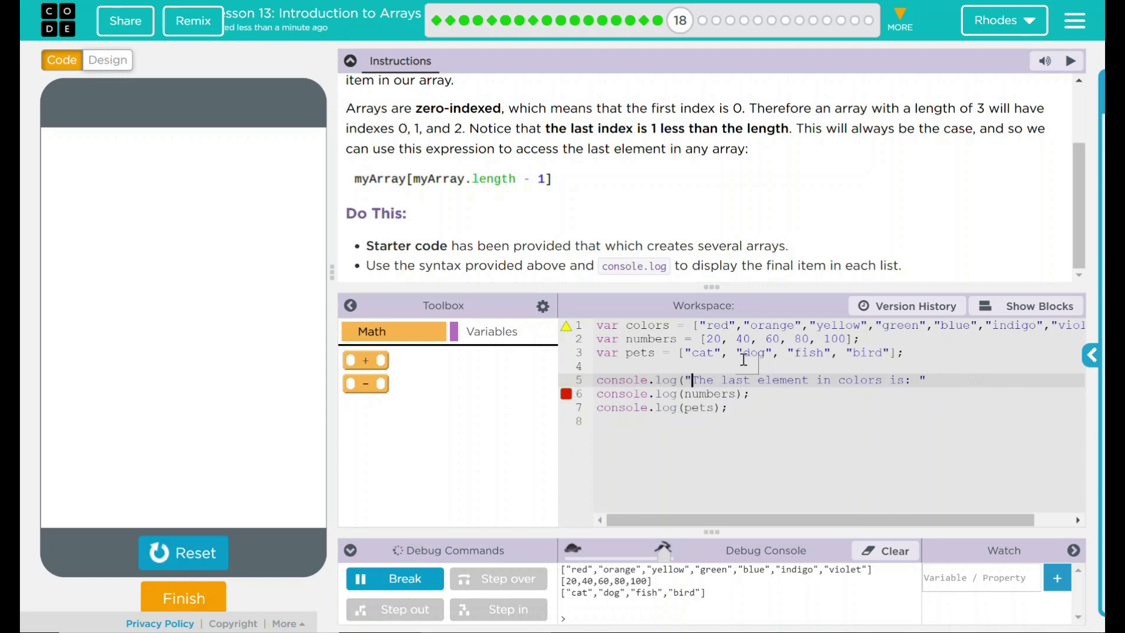
pyautogui.write('+"')
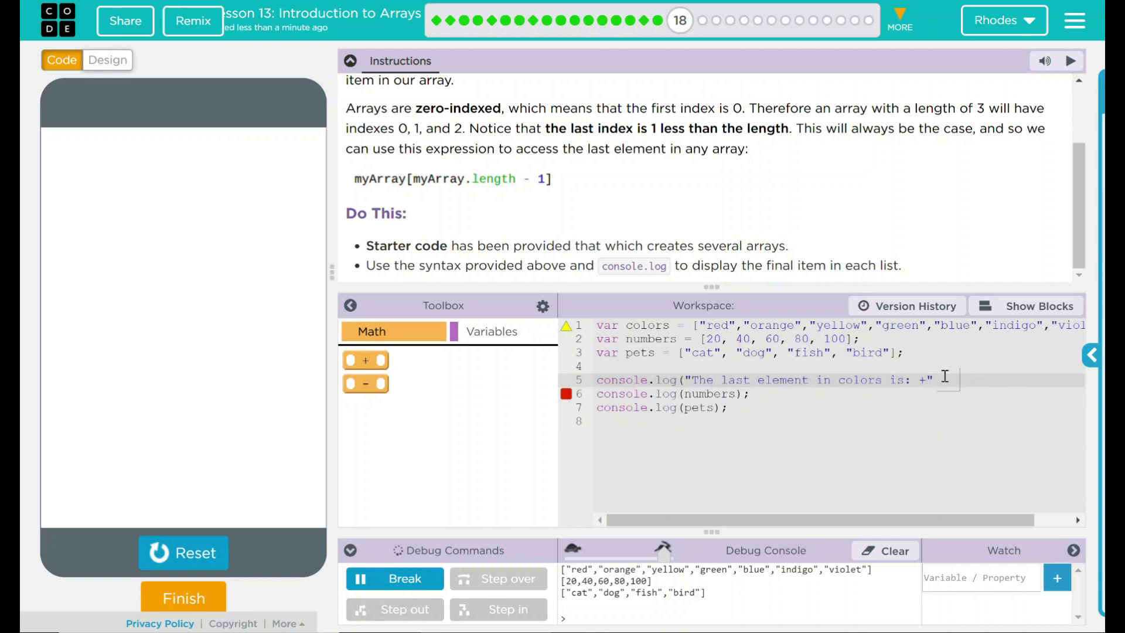
pyautogui.write('colors')
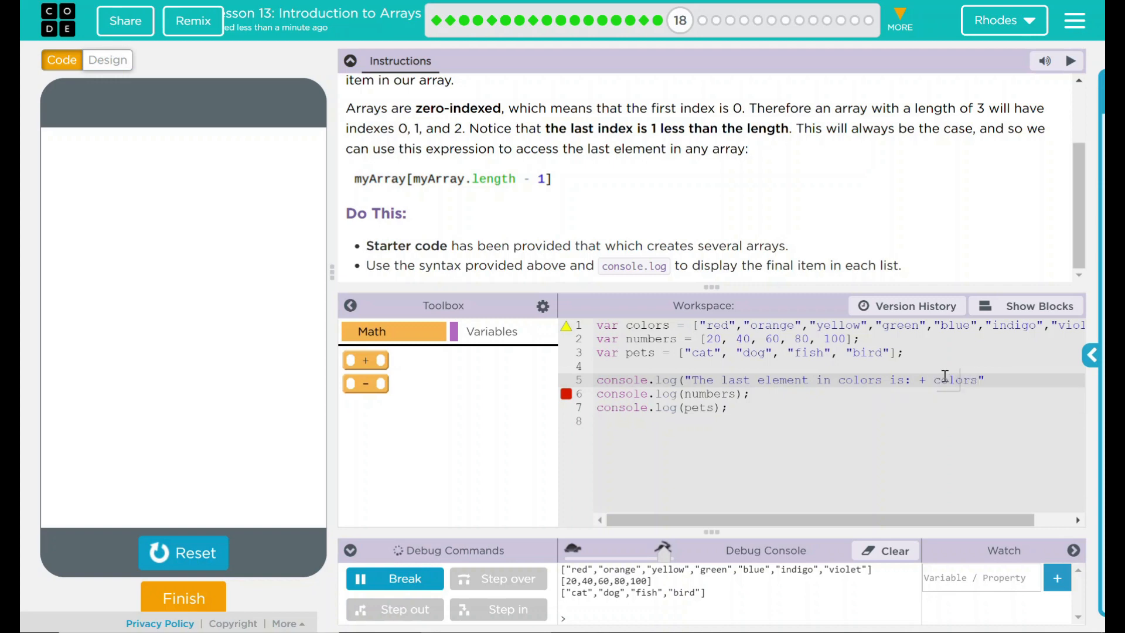
pyautogui.write('[')
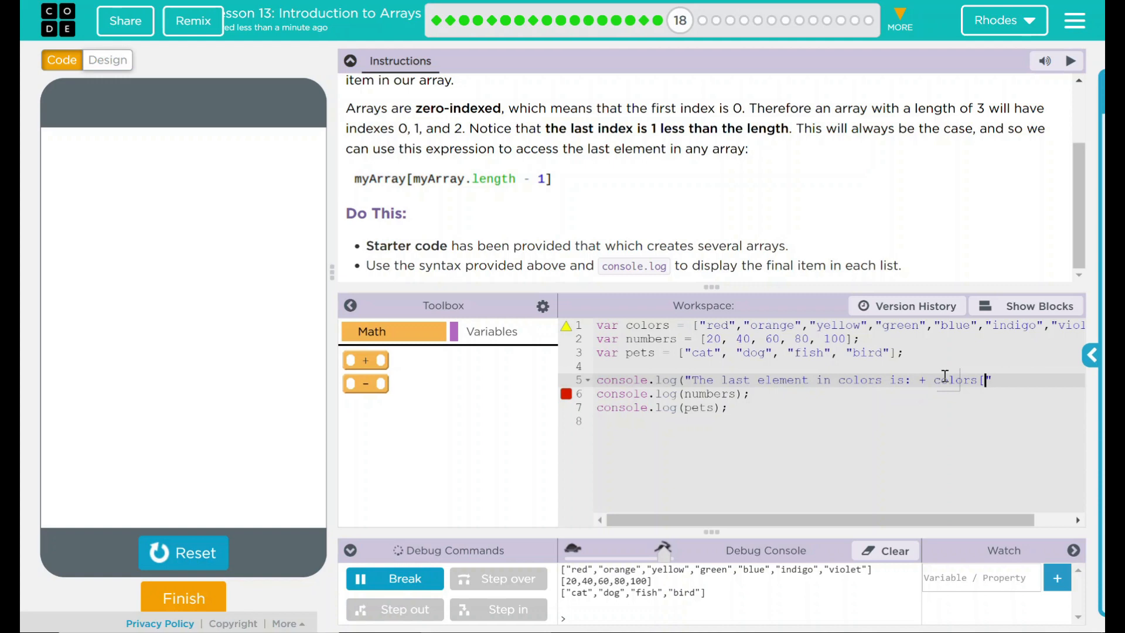
pyautogui.write('colors.le')
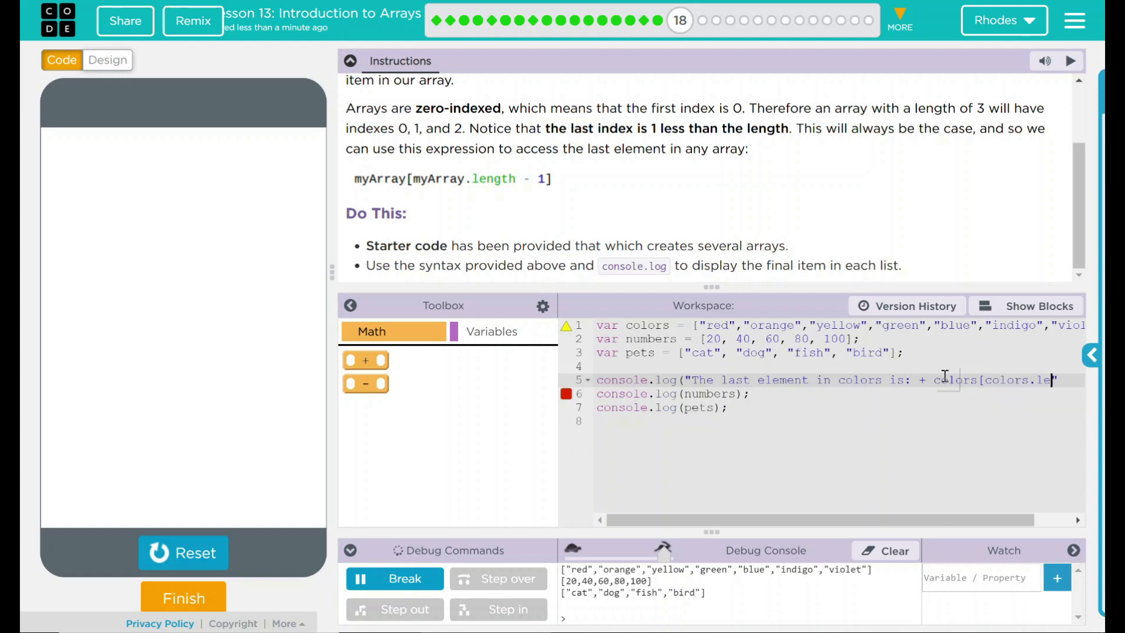
pyautogui.write('ngth')
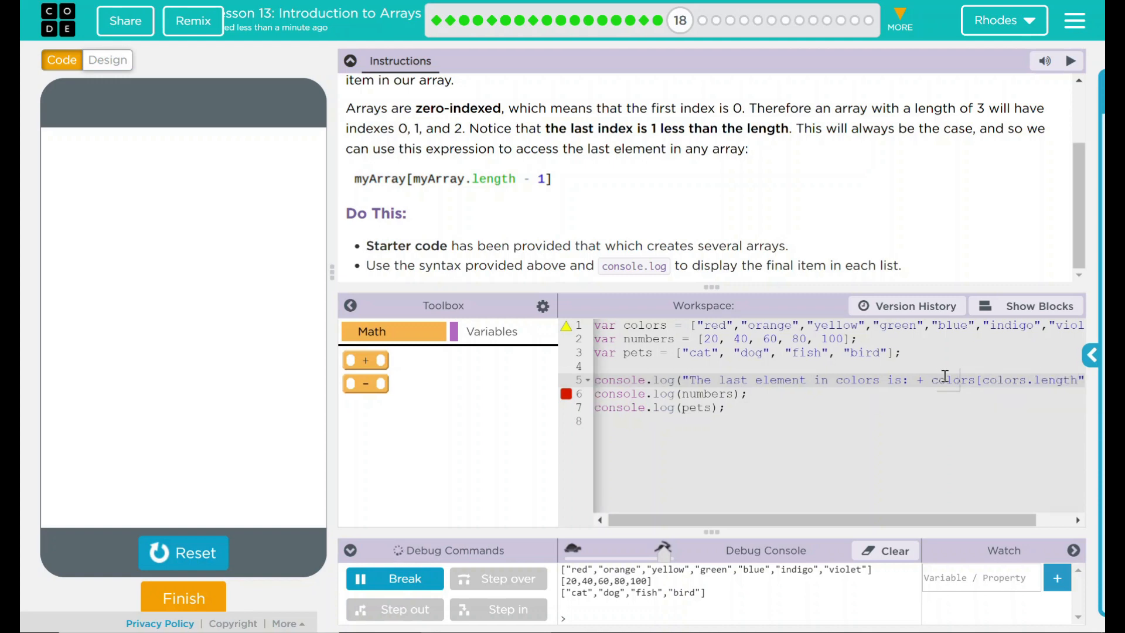
pyautogui.hscroll(3)
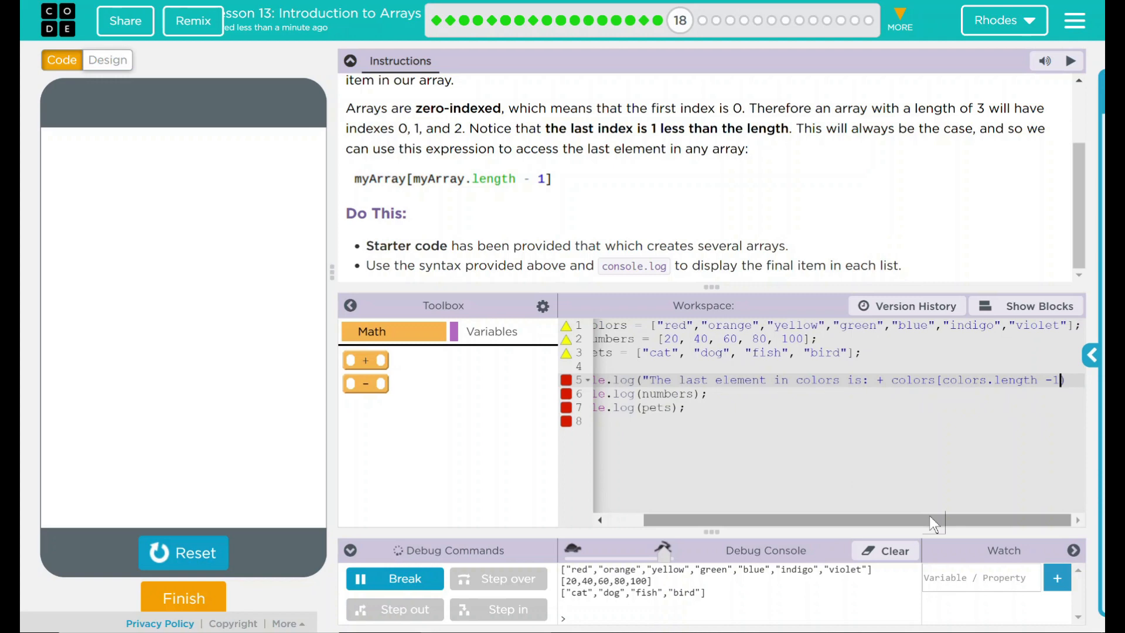
pyautogui.write(');')
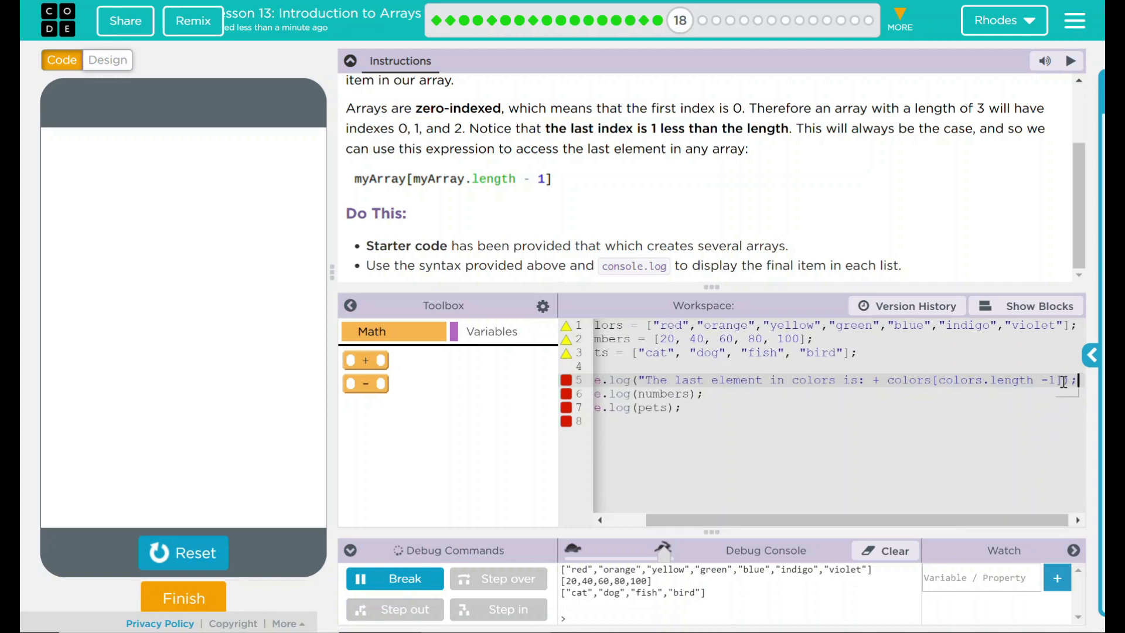
pyautogui.write(')')
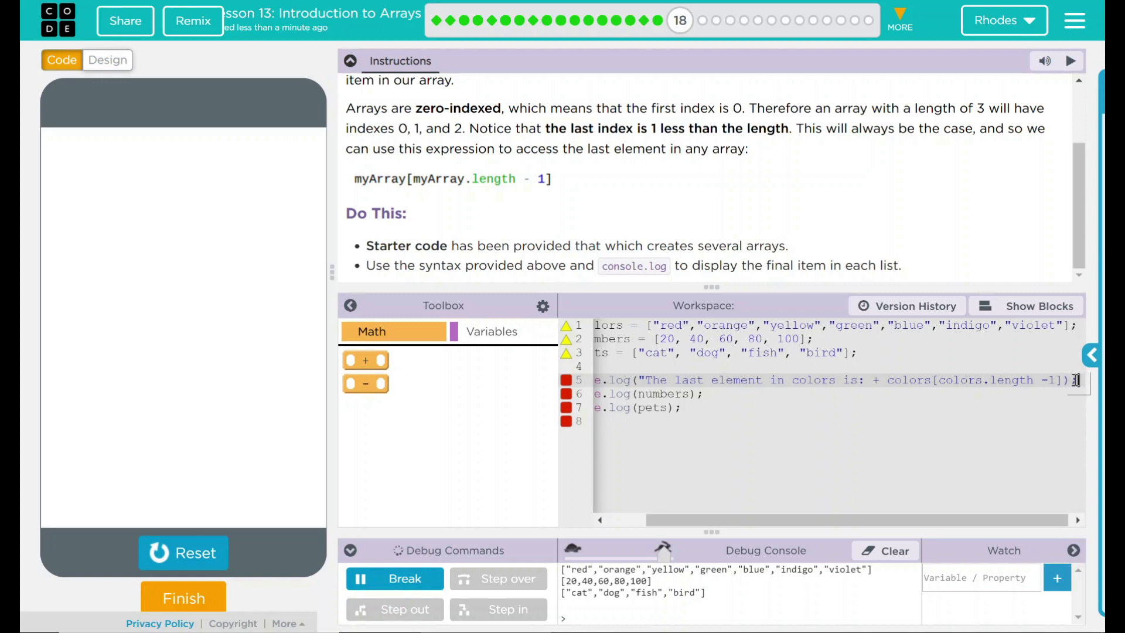
pyautogui.hscroll(-3)
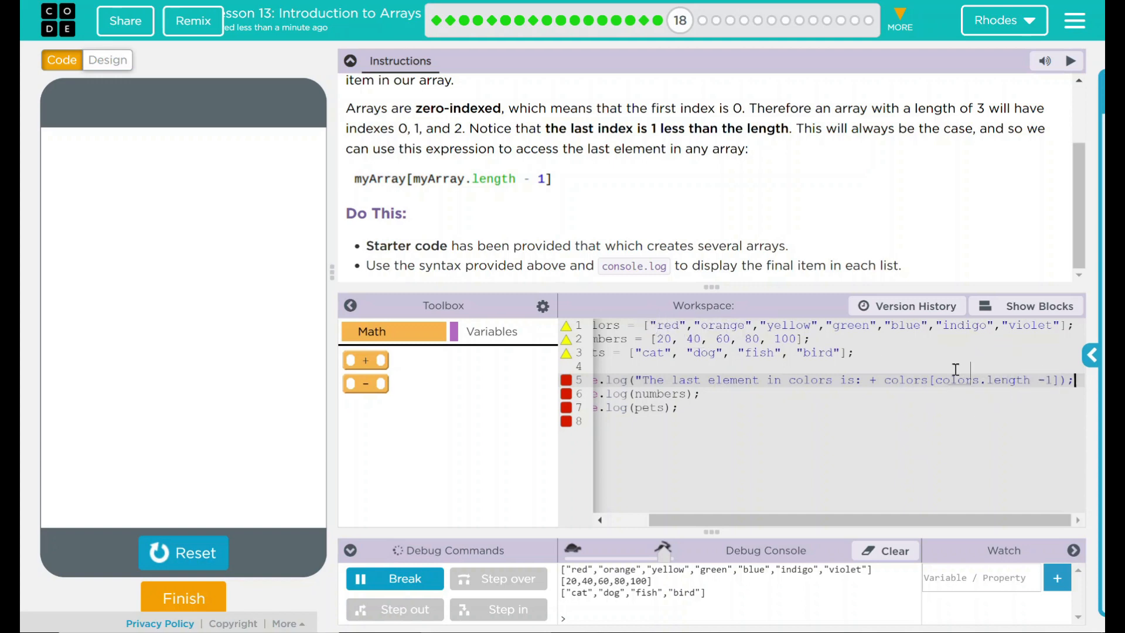
pyautogui.moveTo(986, 400)
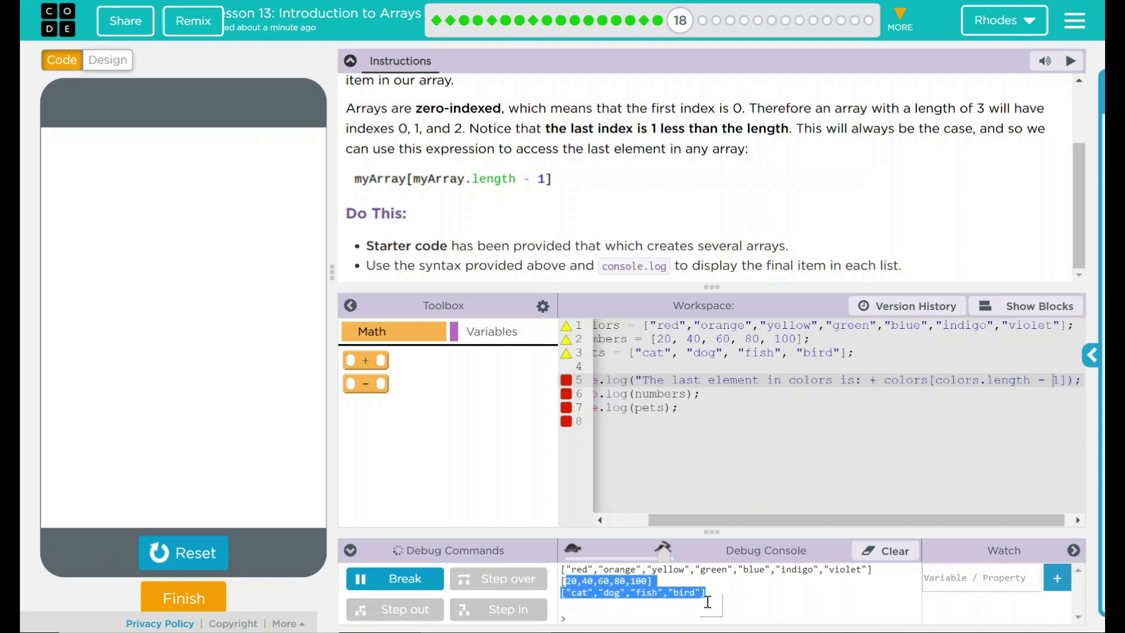
# - Run the program to print "The last element in colors is: violet" and select the numbers log to edit
pyautogui.click(183, 552)
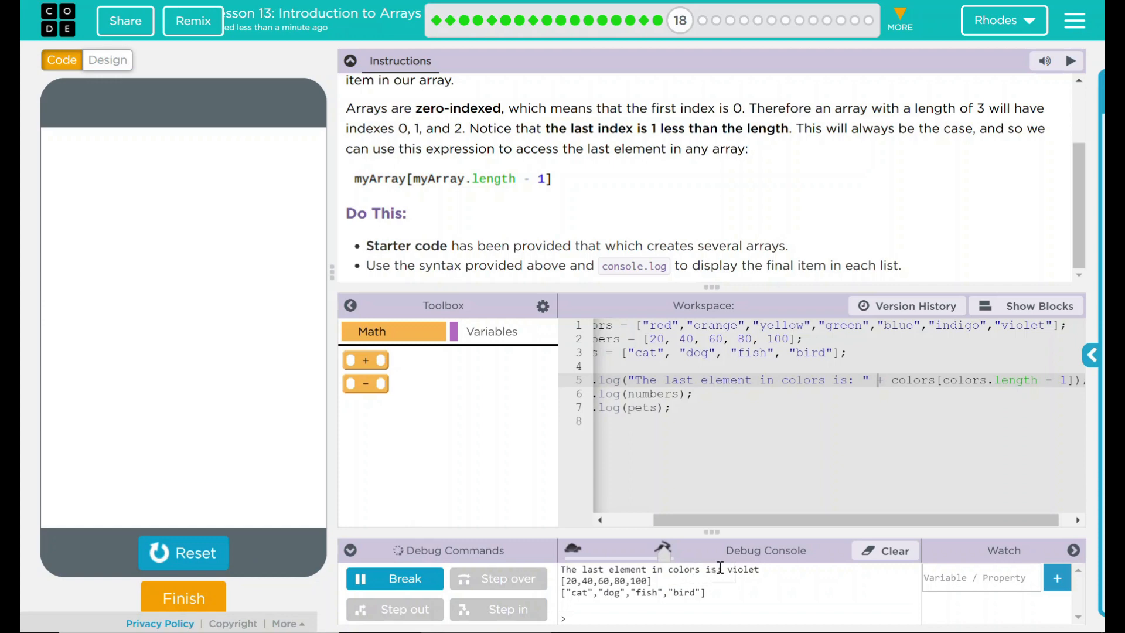
pyautogui.doubleClick(743, 569)
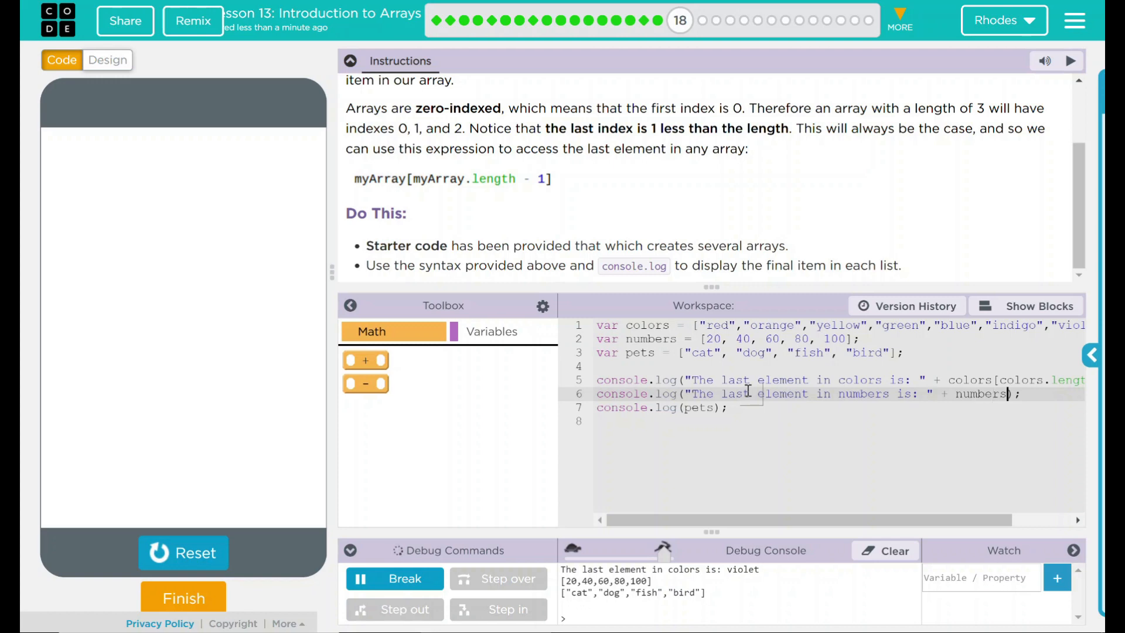
# - Finish the numbers log with numbers[numbers.length - 1] and move to the pets line
pyautogui.write('[')
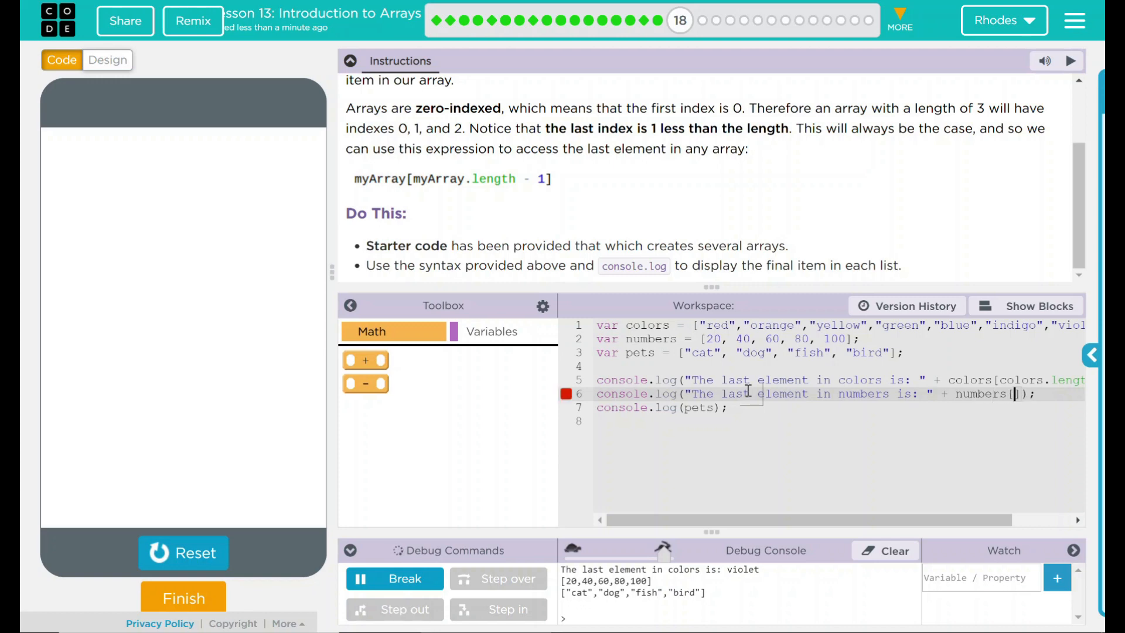
pyautogui.write('numbers.length - 1')
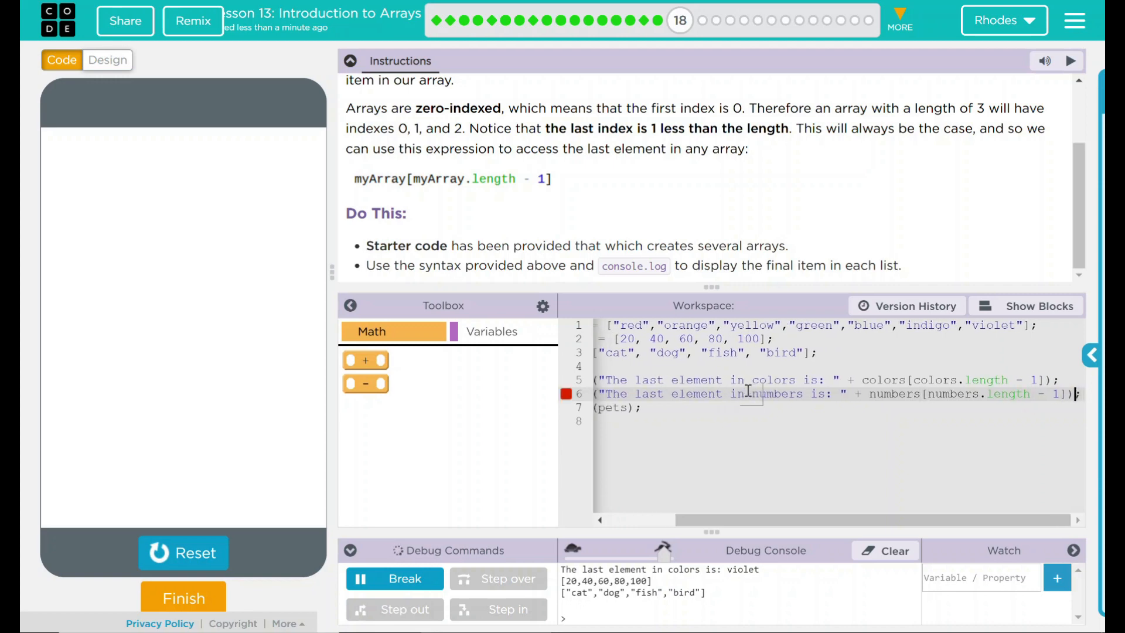
pyautogui.click(566, 393)
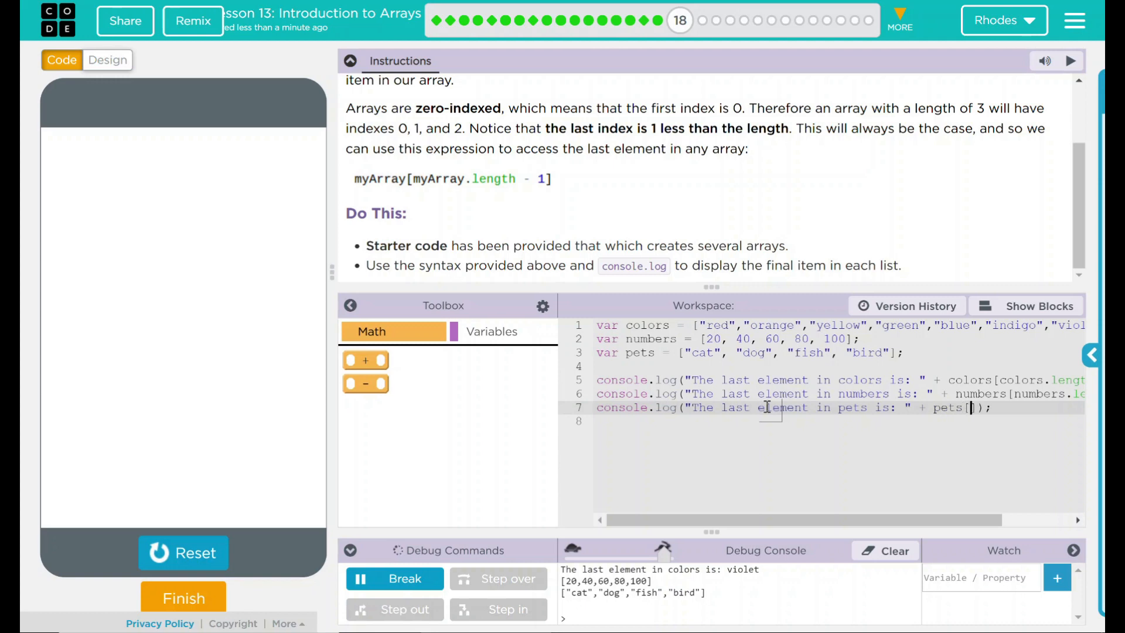
# - Write pets[pets.length - 1] in the pets log, correcting the 'lenth' typo
pyautogui.write('pets')
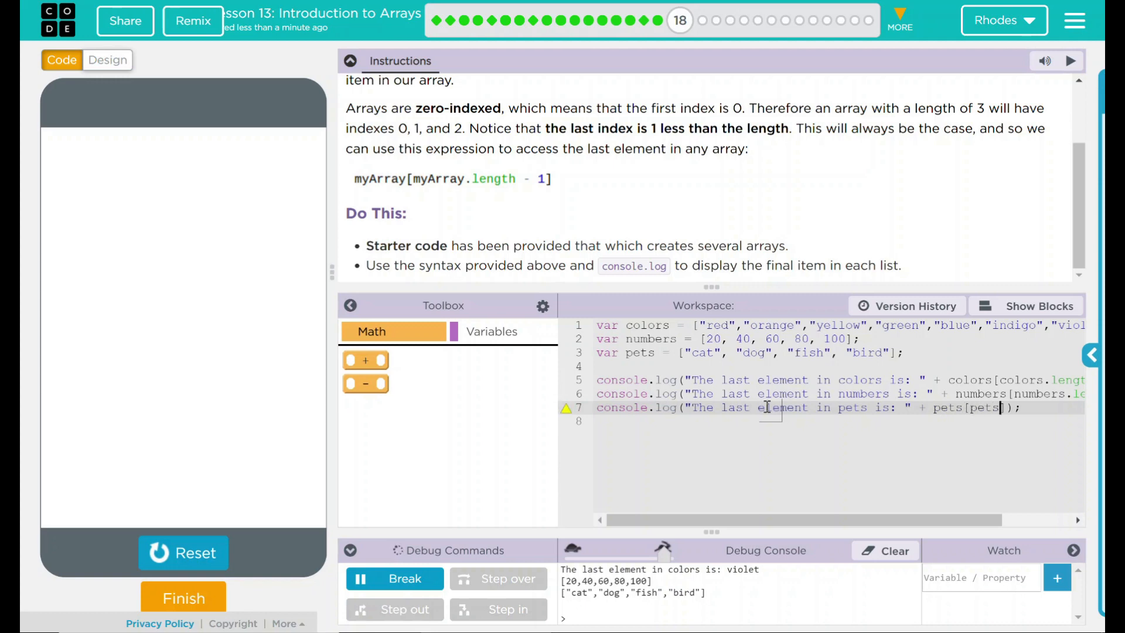
pyautogui.write('.lenth')
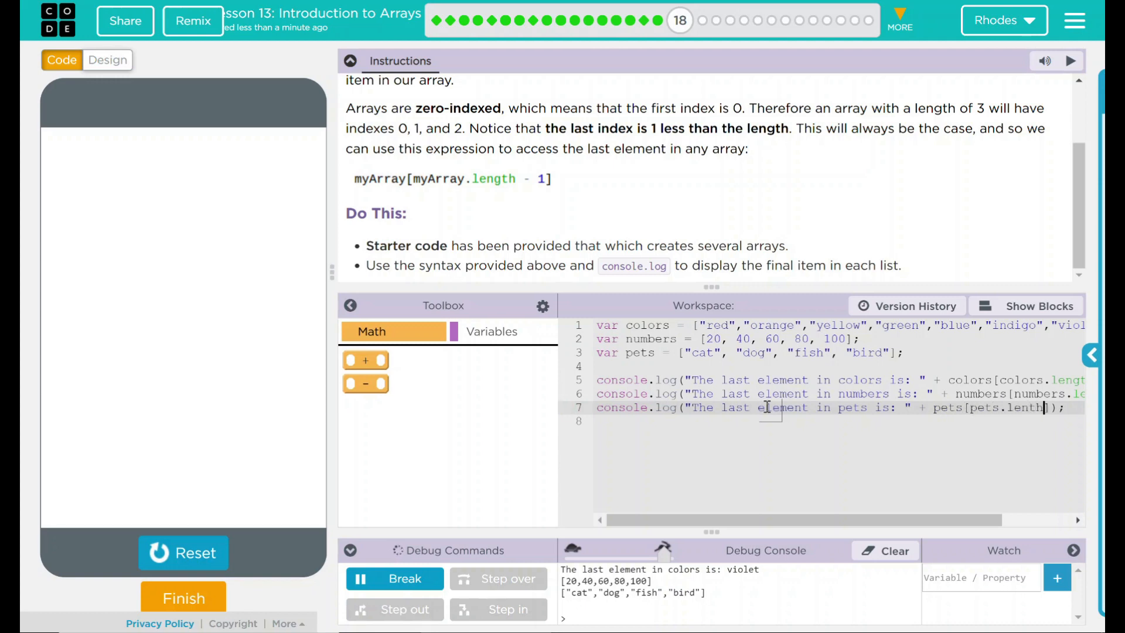
pyautogui.press('Backspace')
pyautogui.write('gth - 1')
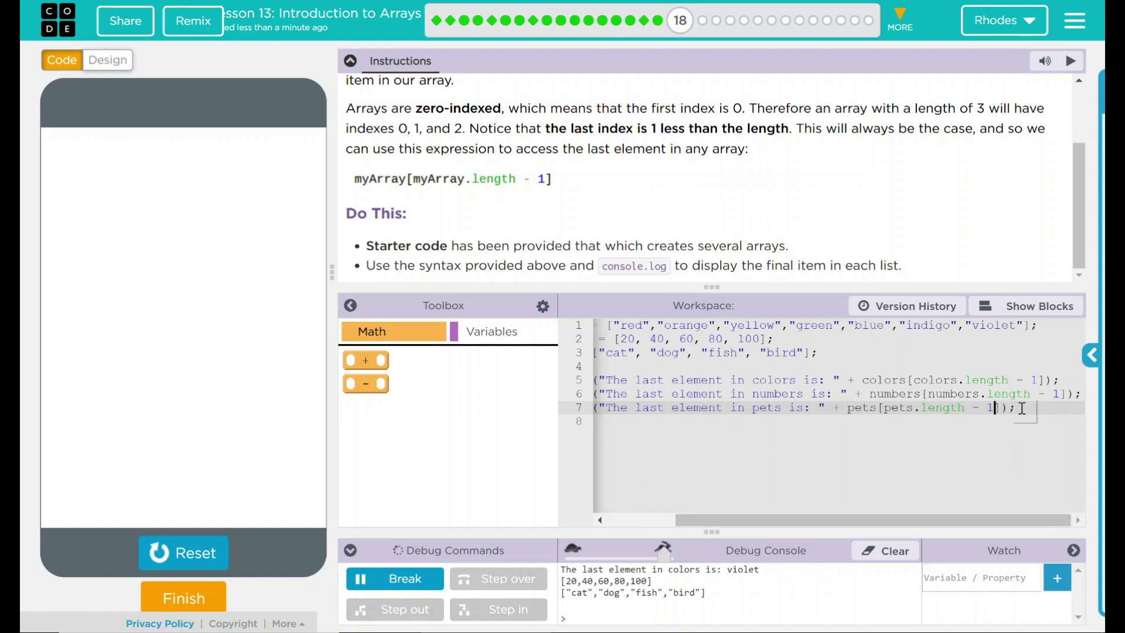
pyautogui.hscroll(-3)
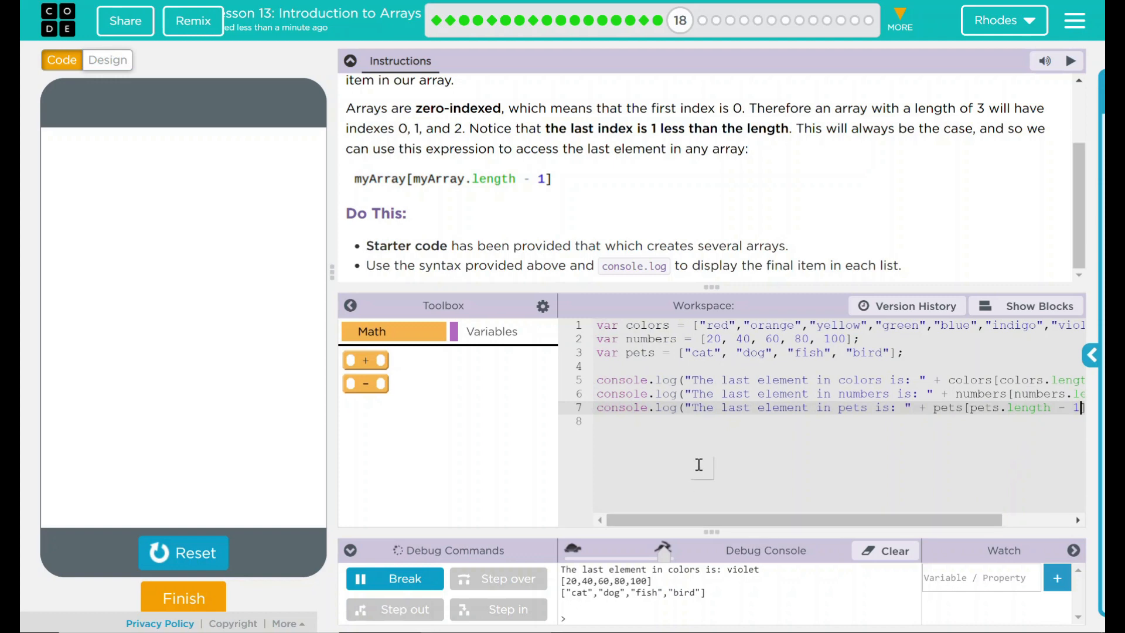
pyautogui.moveTo(882, 483)
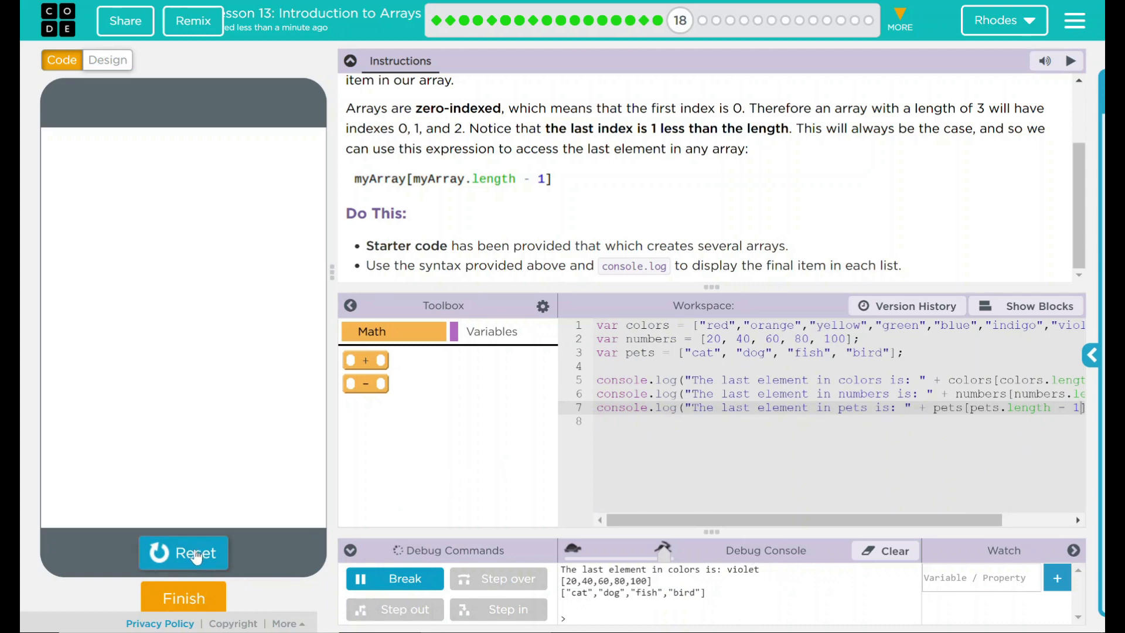
# - Rerun the program so the console prints violet, 100 and bird
pyautogui.click(183, 552)
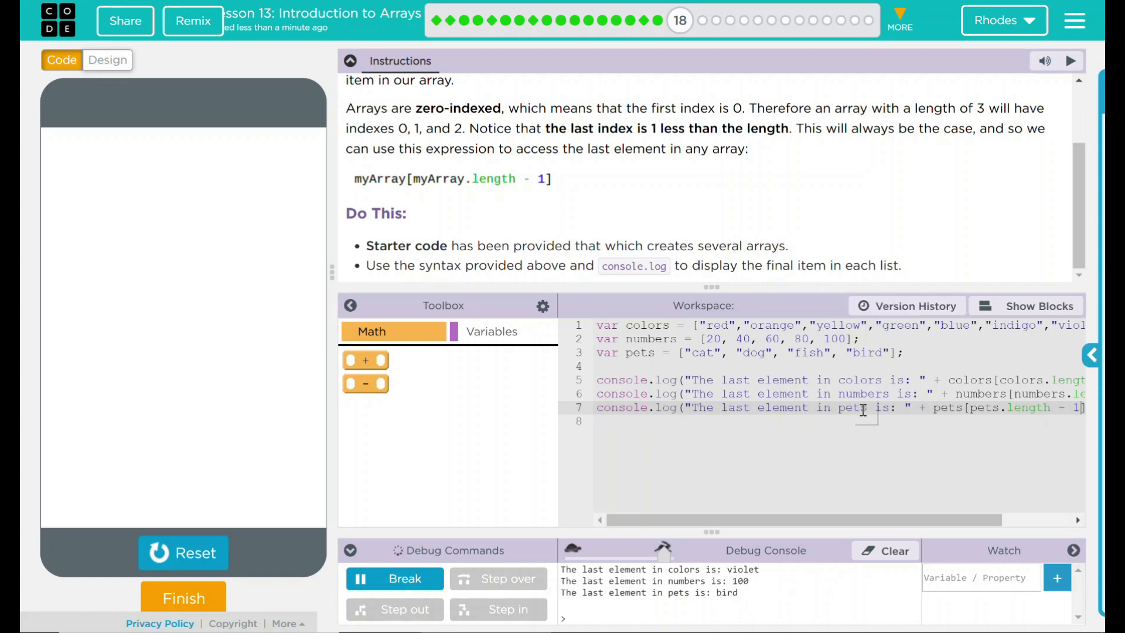
pyautogui.moveTo(530, 247)
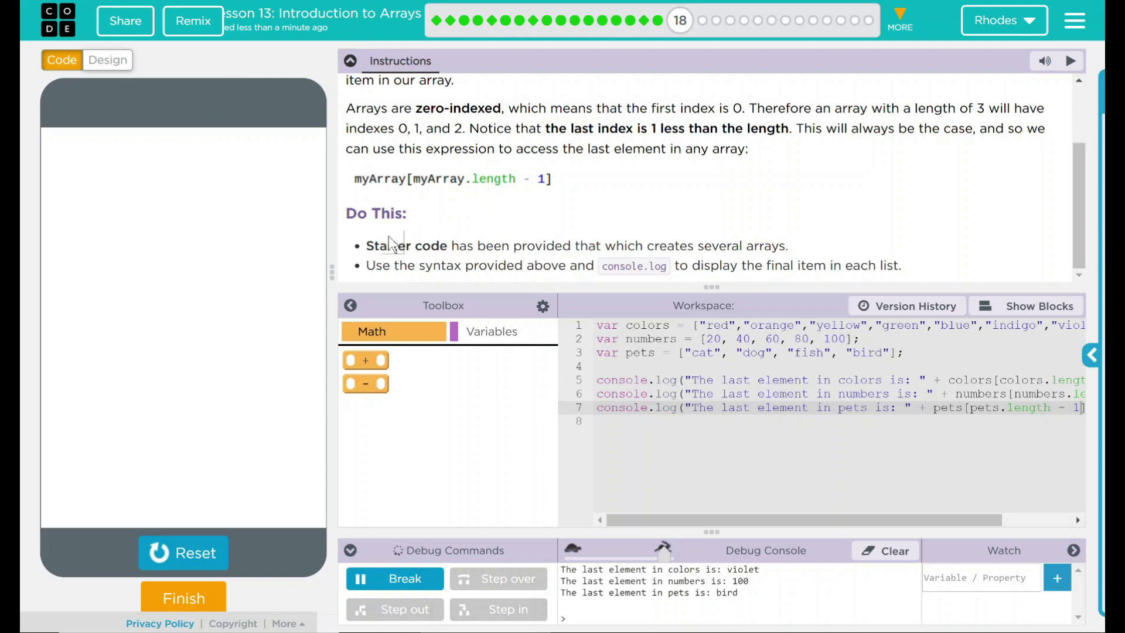
# - Review the instruction text, then mark the level as finished
pyautogui.moveTo(365, 245); pyautogui.dragTo(785, 245)
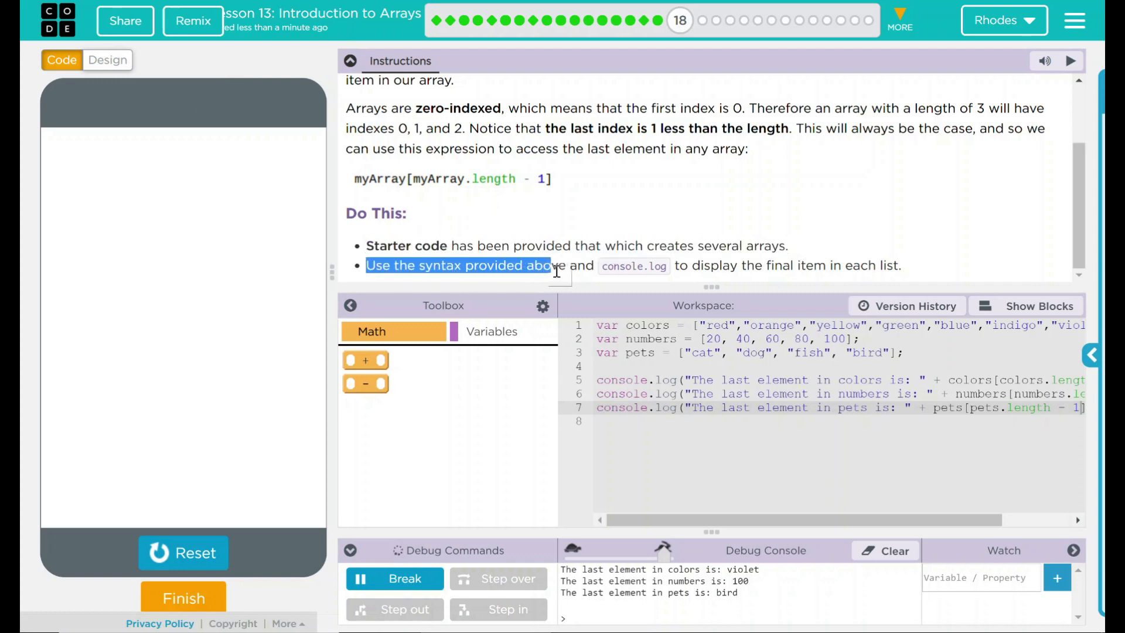
pyautogui.click(858, 264)
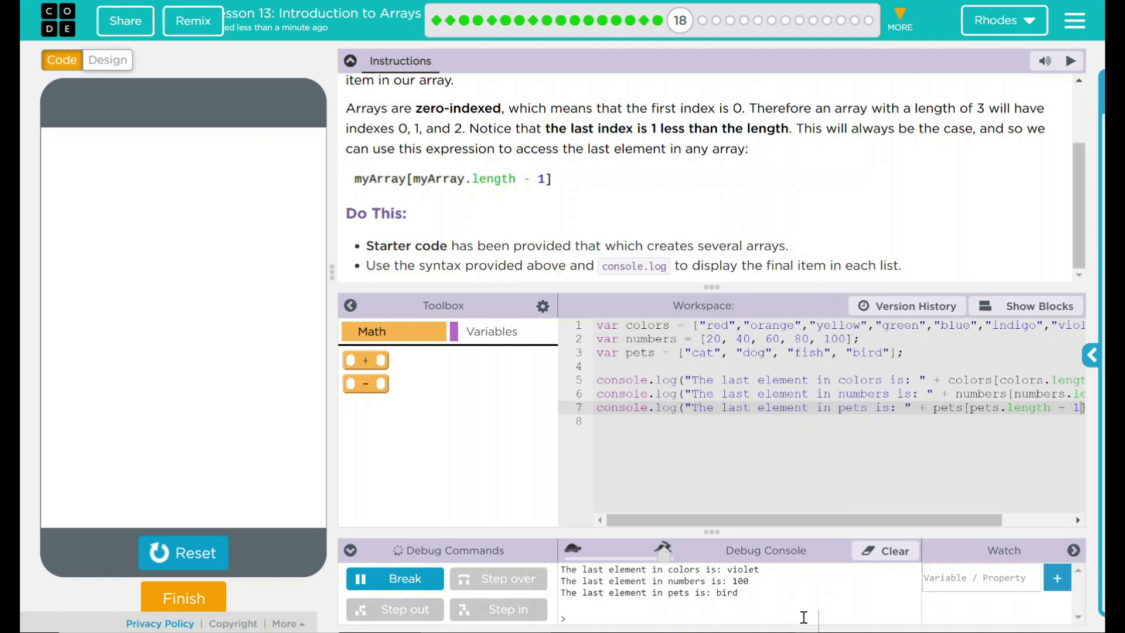
pyautogui.moveTo(731, 213)
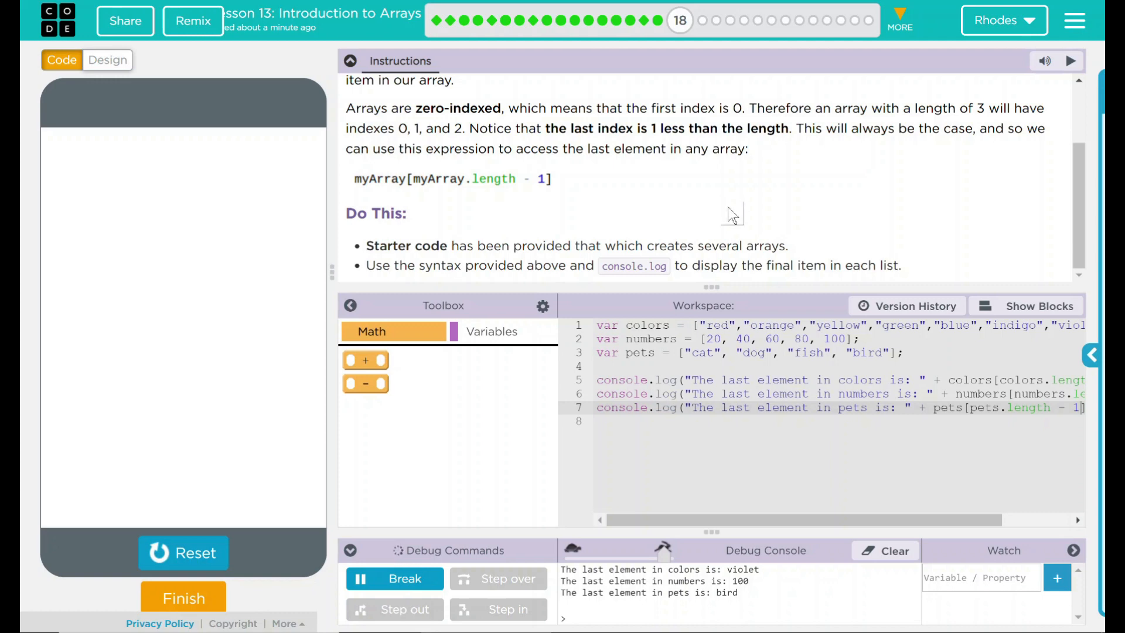
pyautogui.moveTo(740, 216)
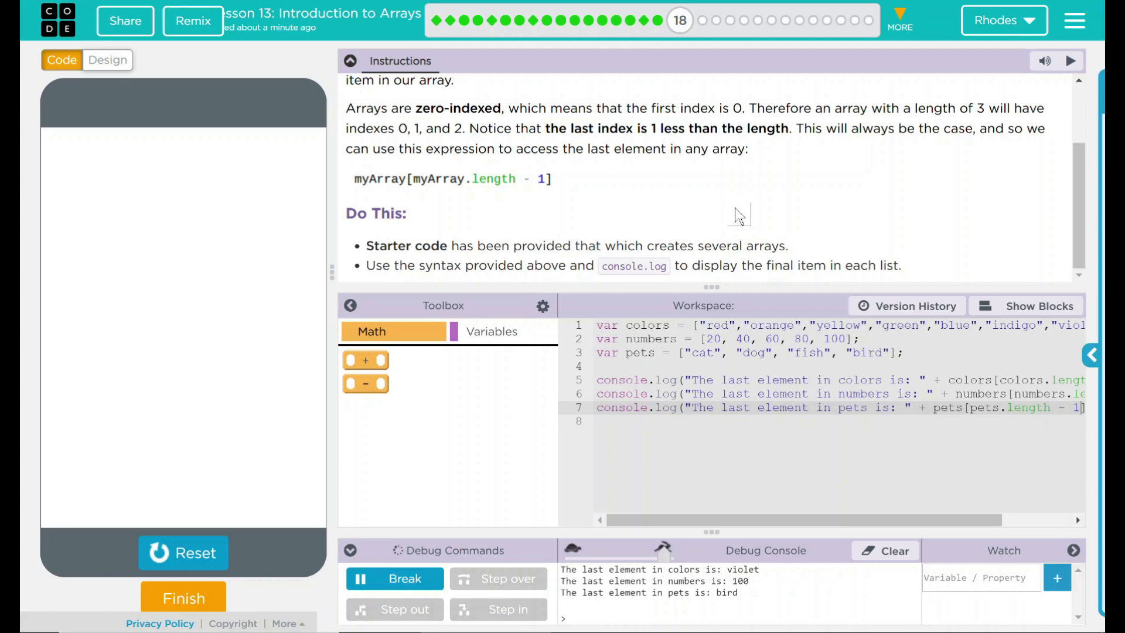
pyautogui.moveTo(739, 216)
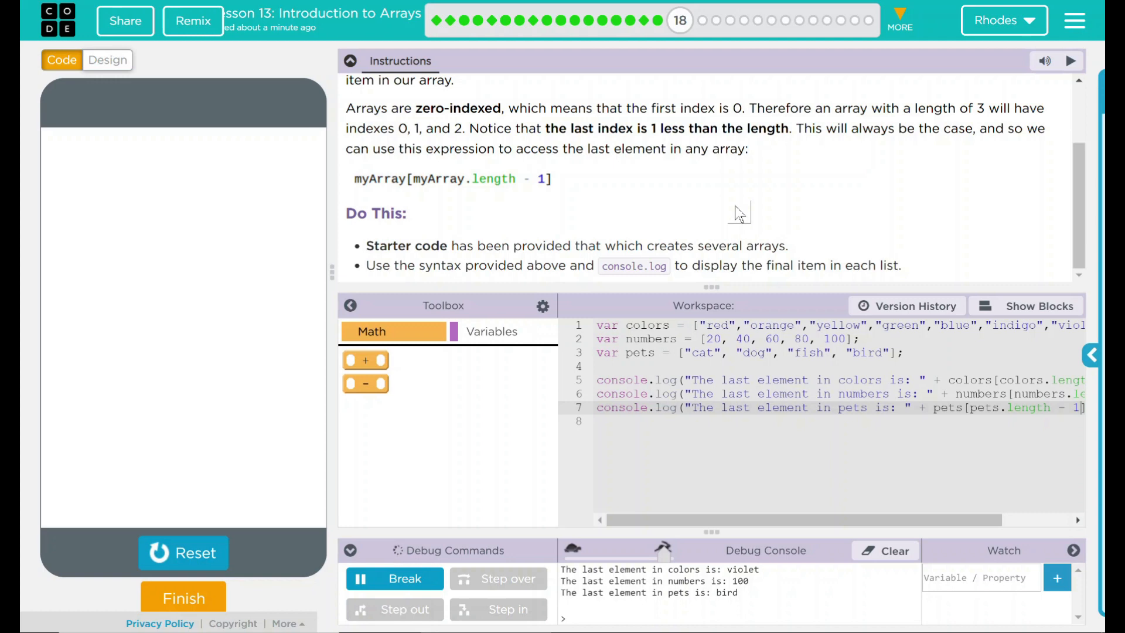
pyautogui.click(183, 596)
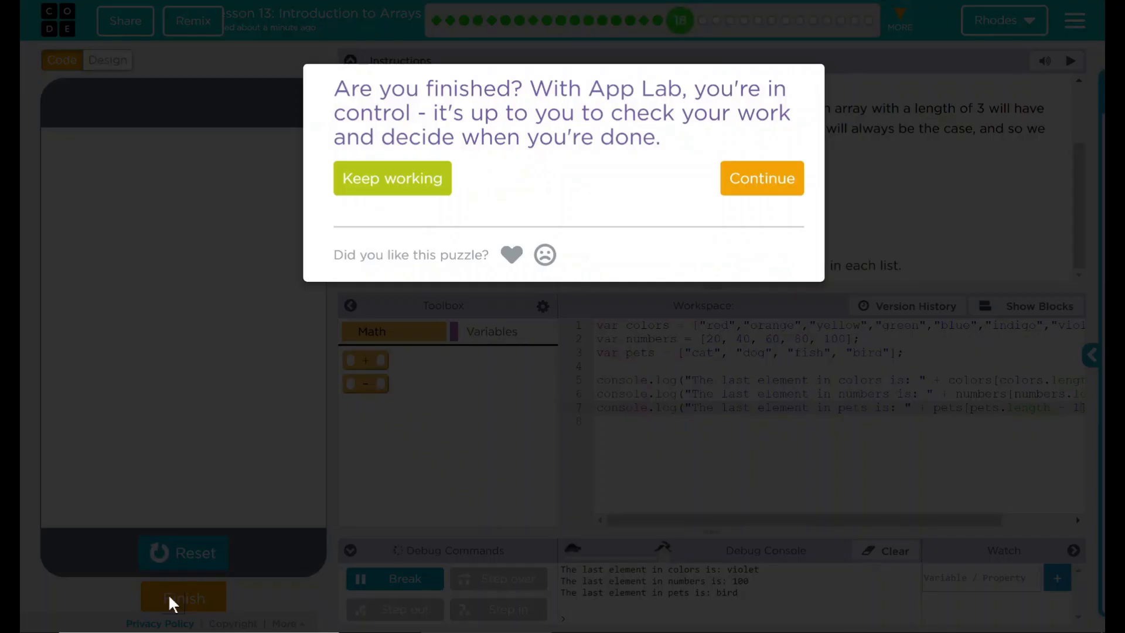